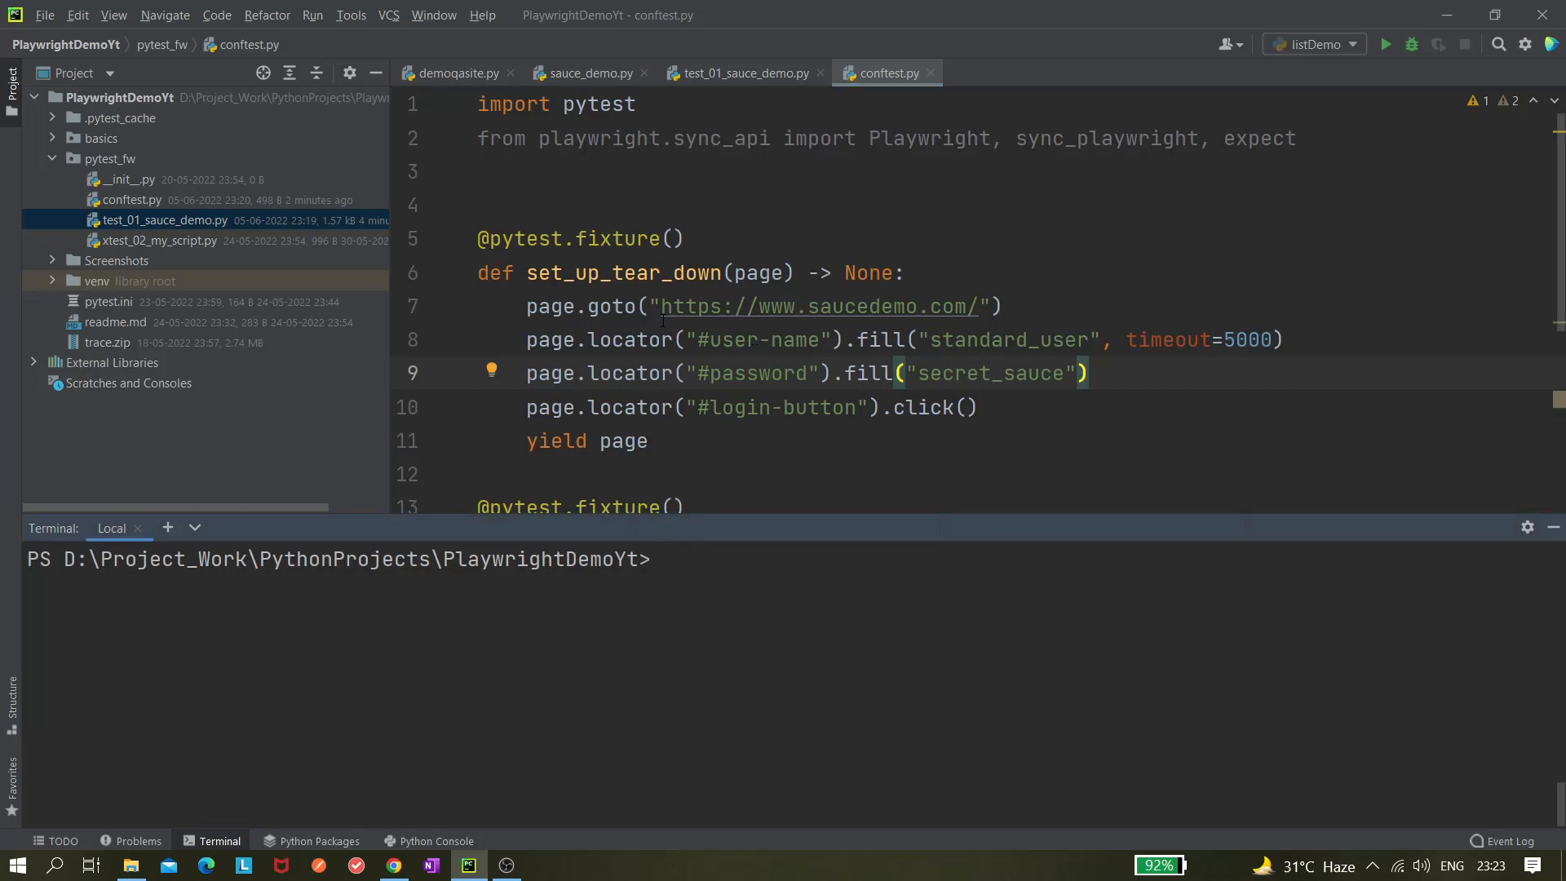
mouse_move(722, 582)
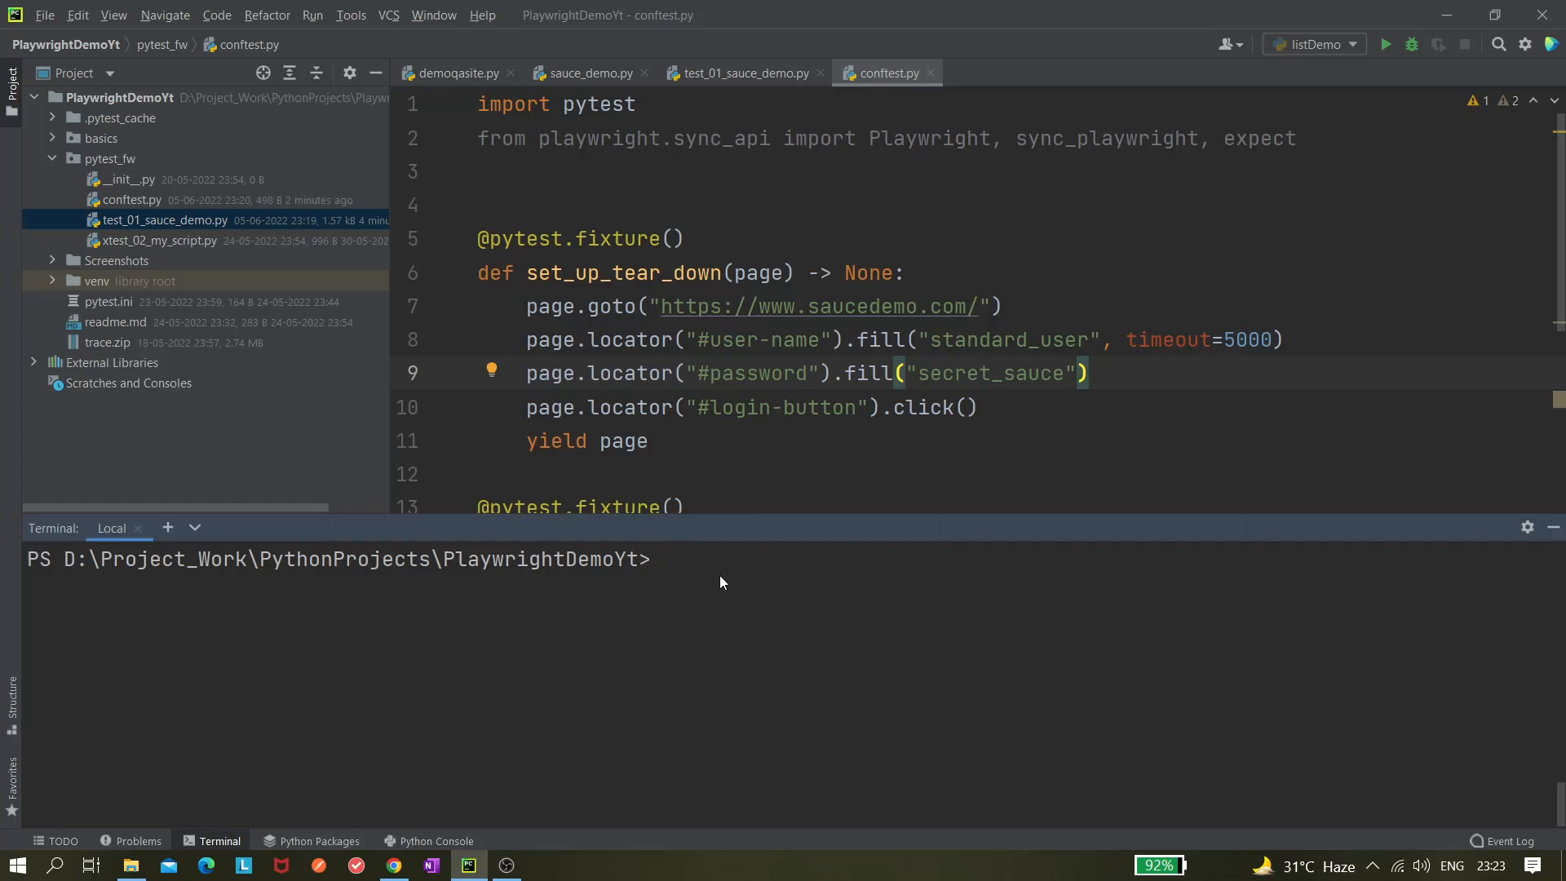
mouse_move(667, 571)
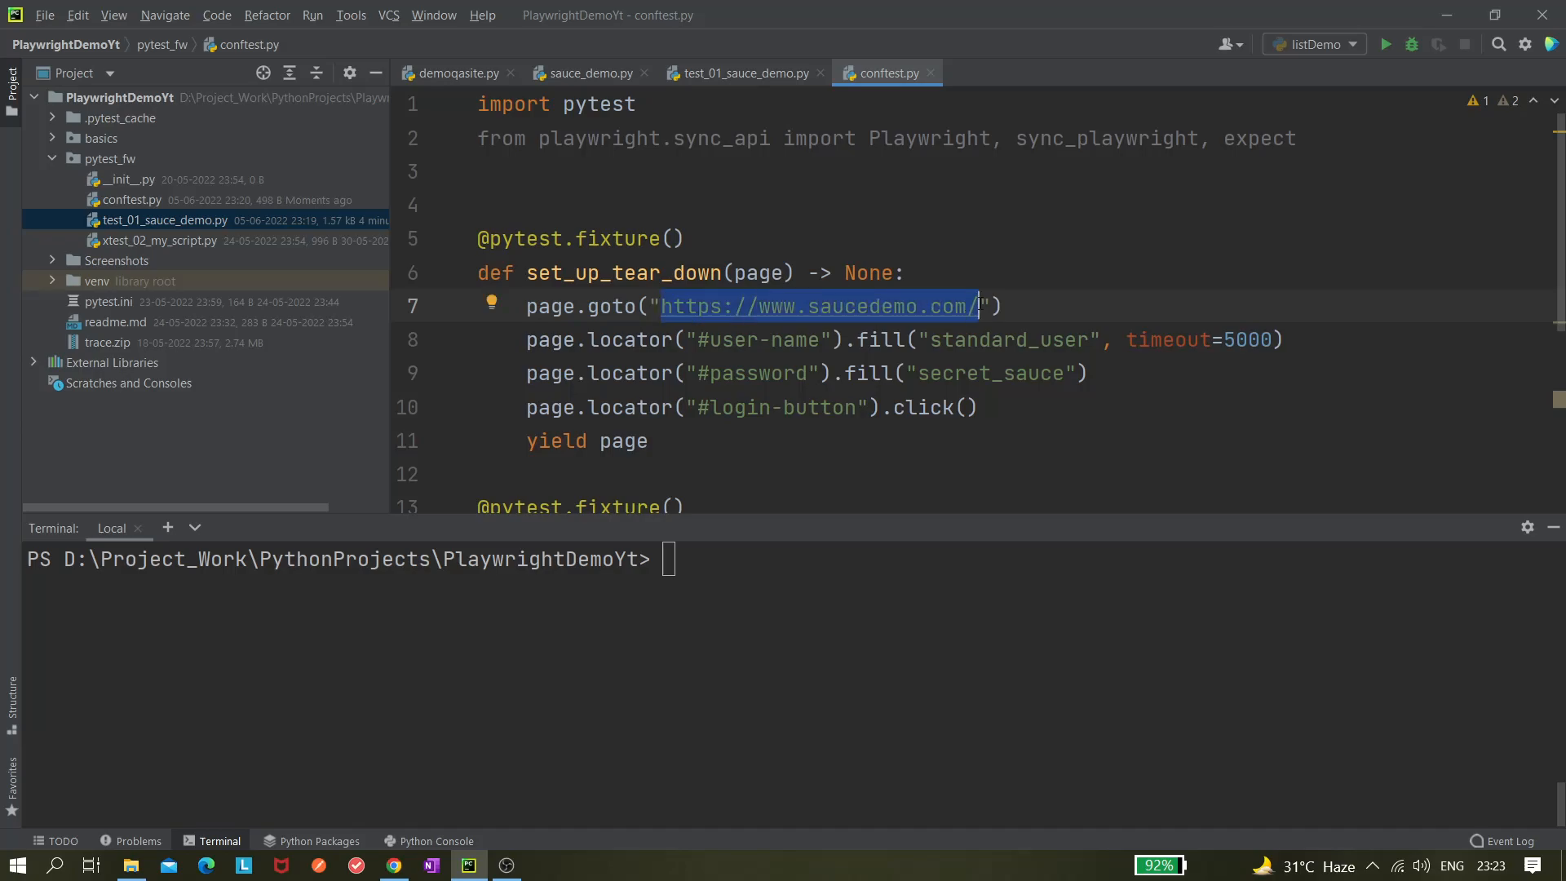
Step: Replace the full saucedemo URL in both conftest.py page.goto calls with "/"
key("Delete")
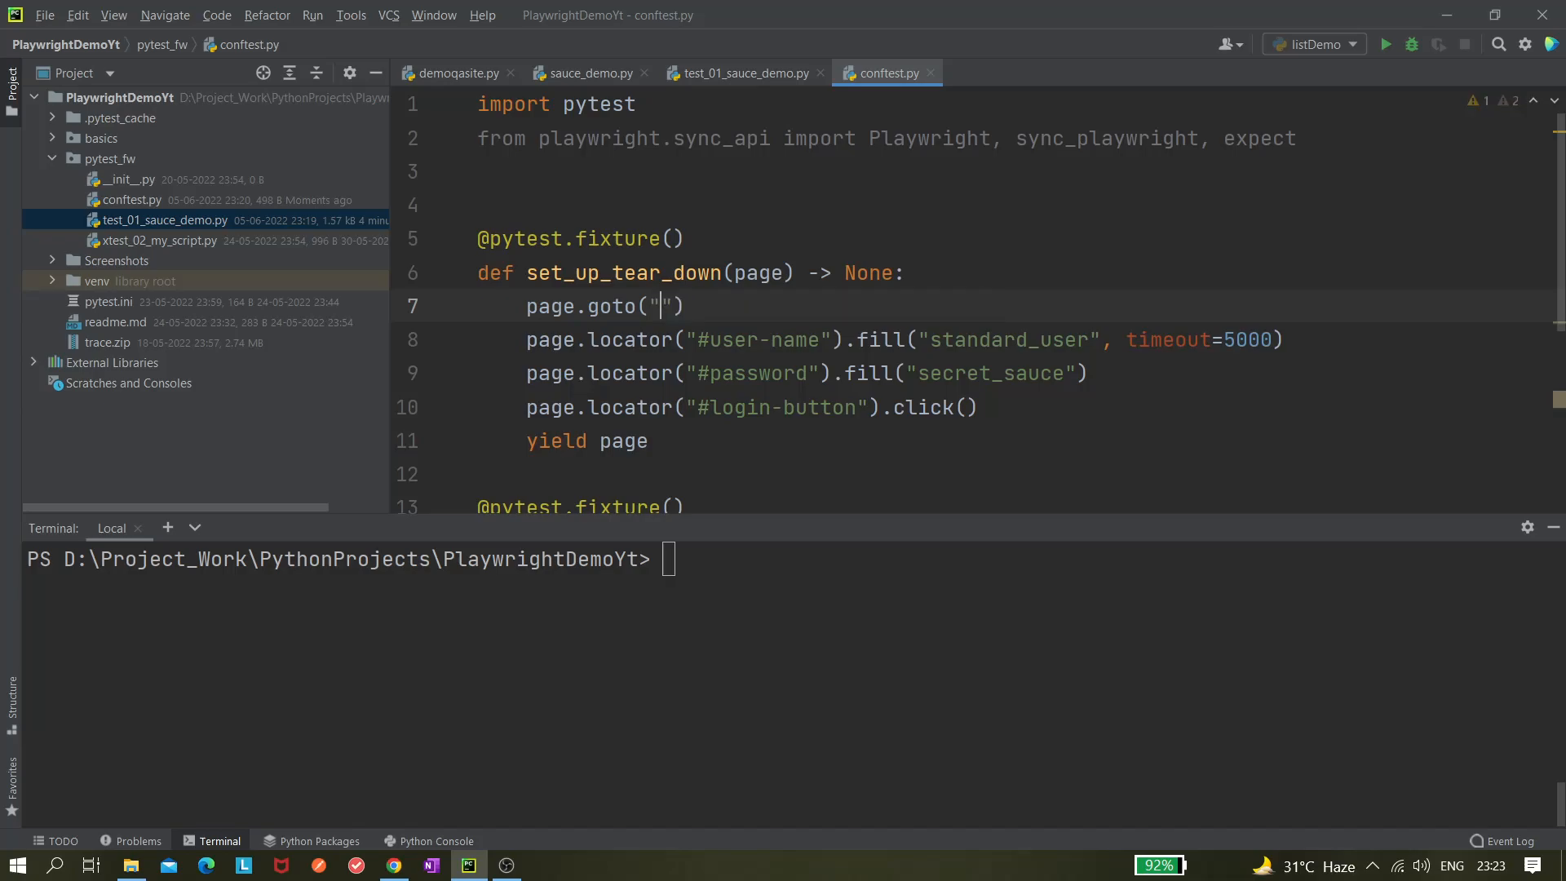
type("/")
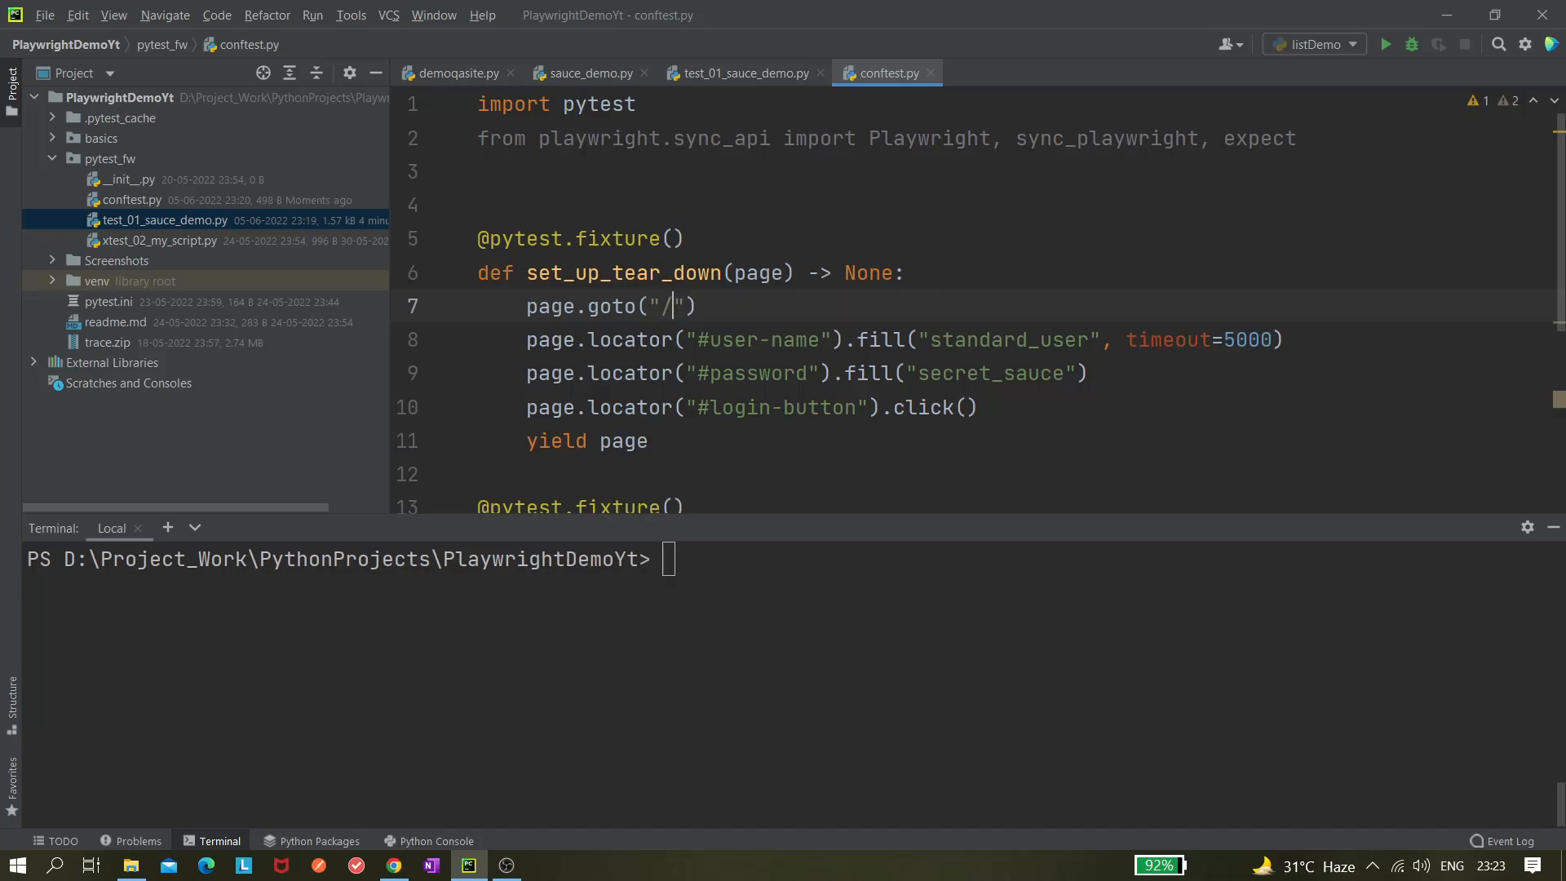
scroll("down", 3)
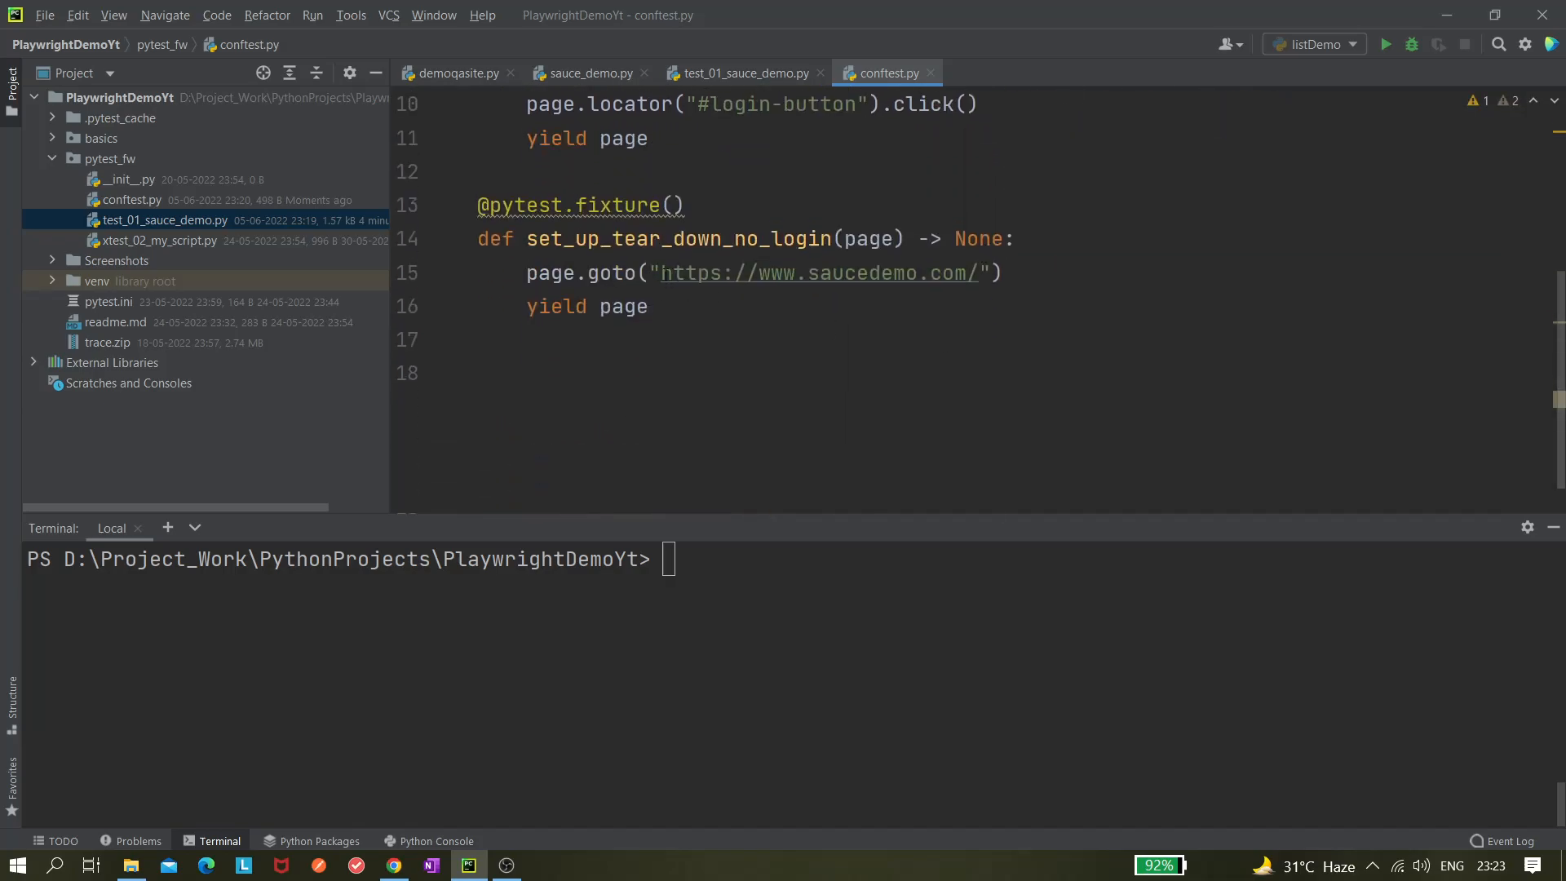
double_click(819, 273)
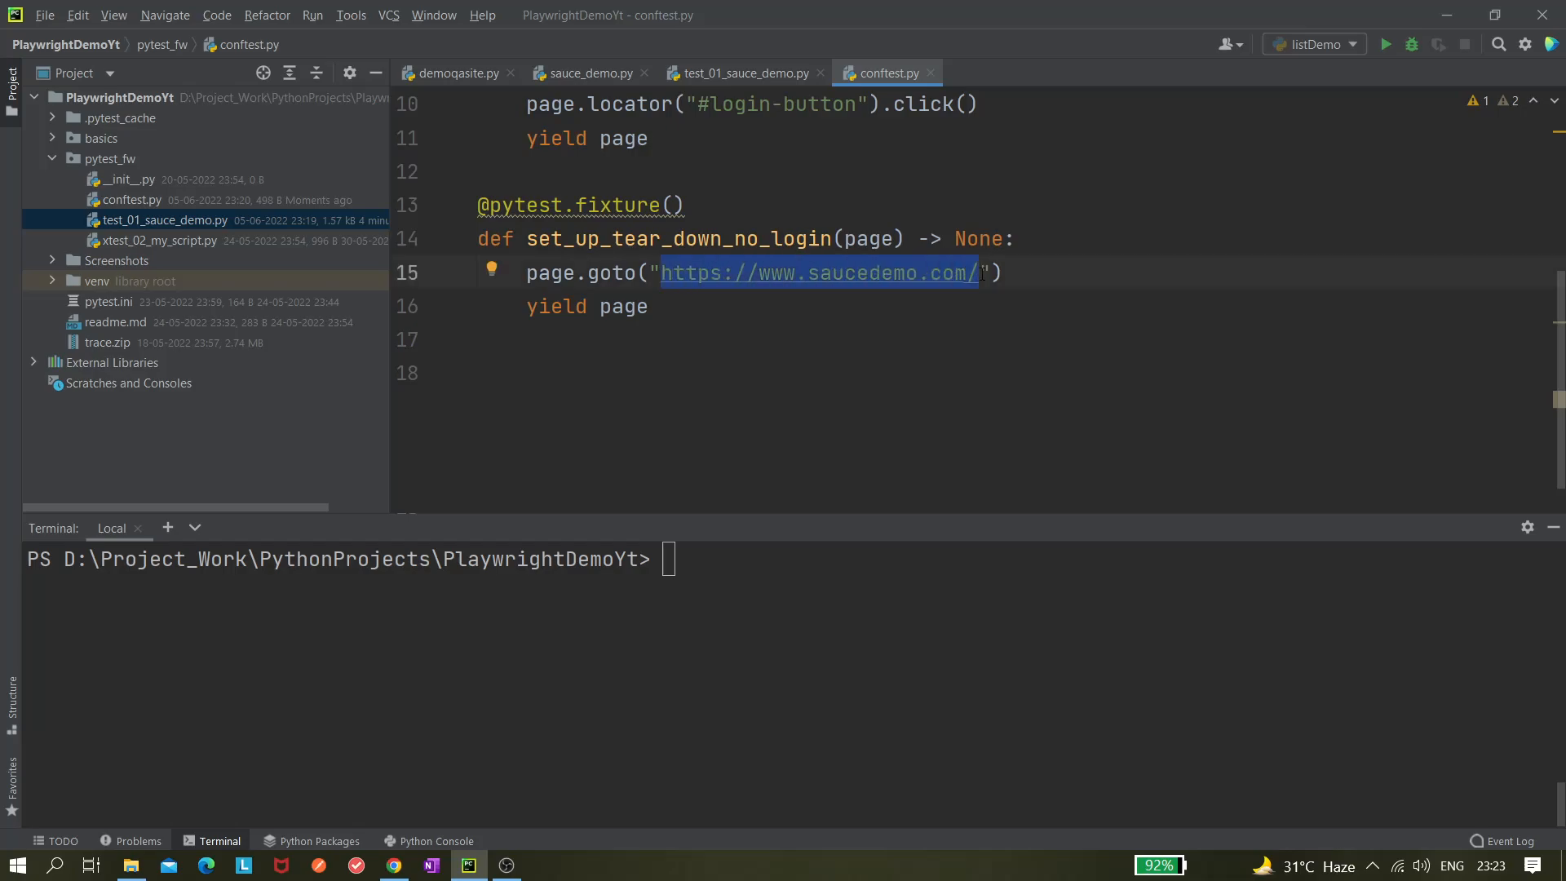
type("/\")")
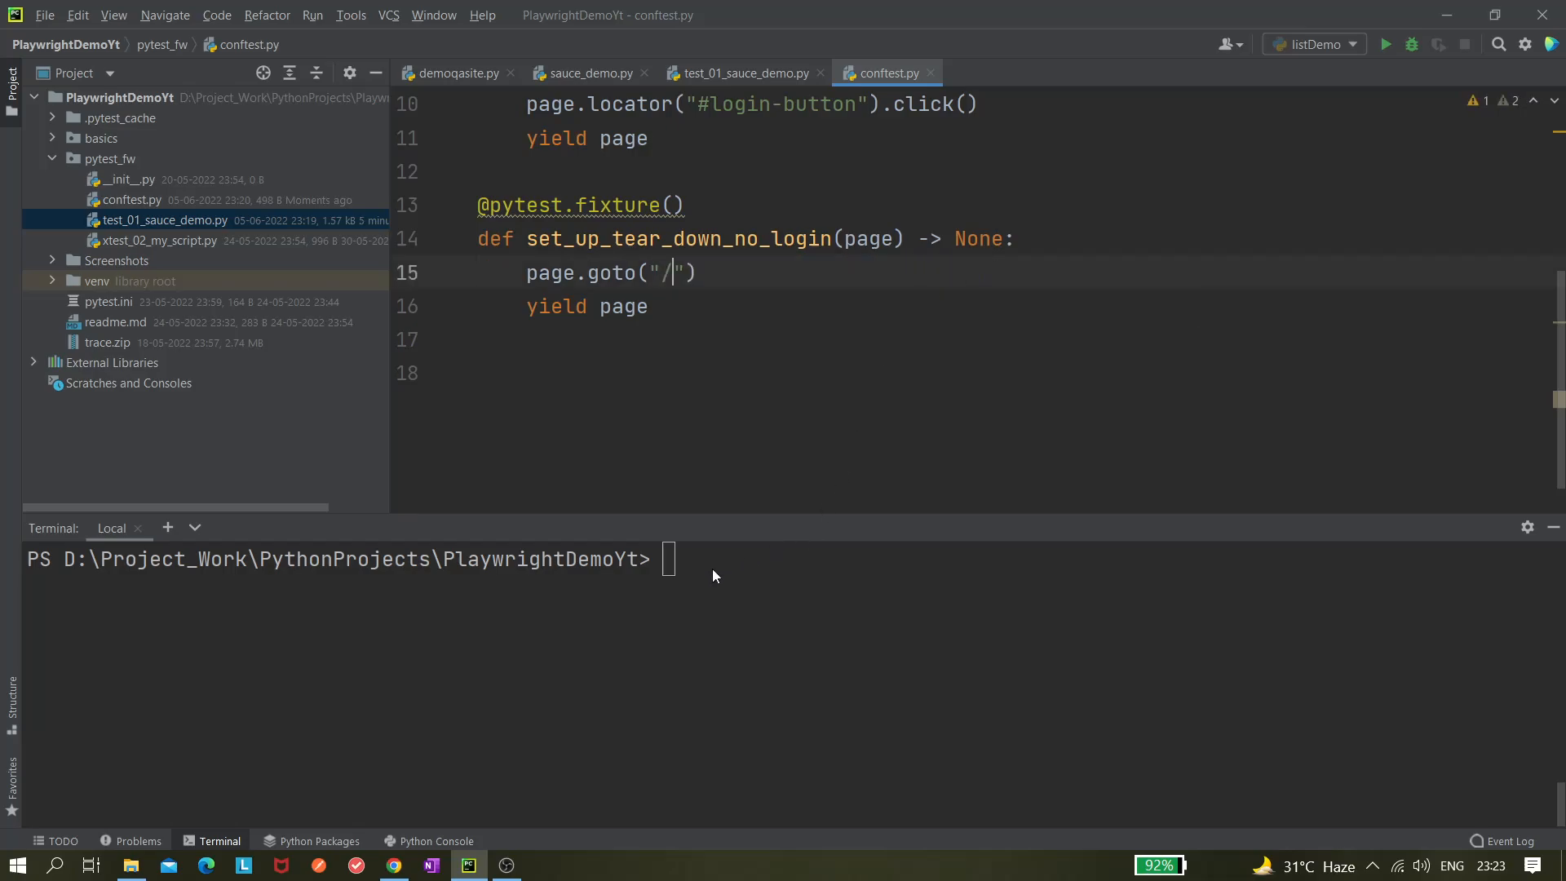
type("p")
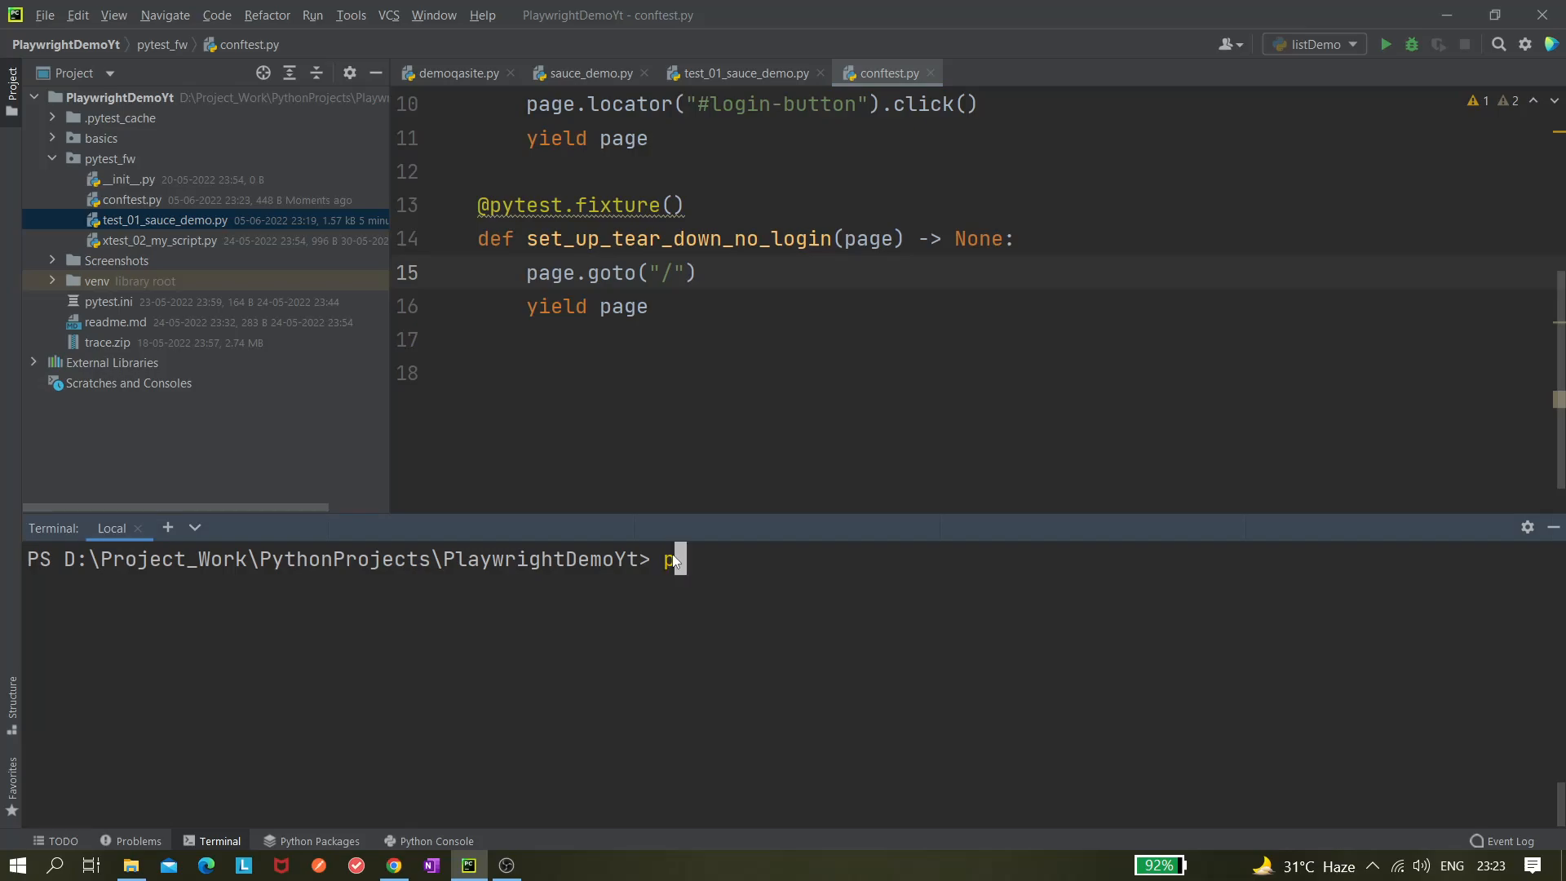
type("ytest")
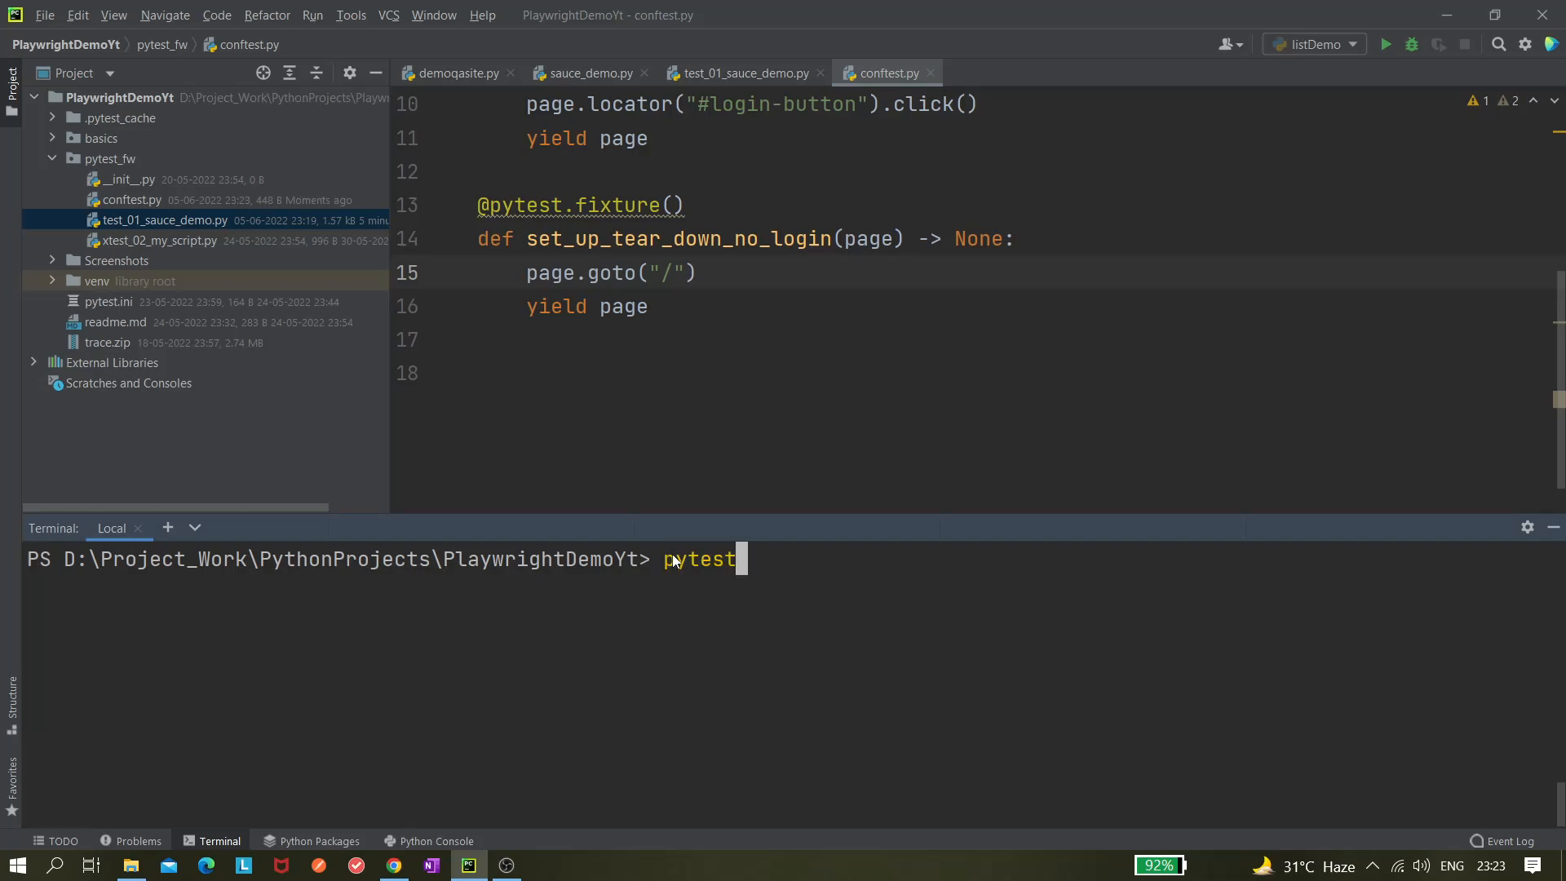
type("-s -v")
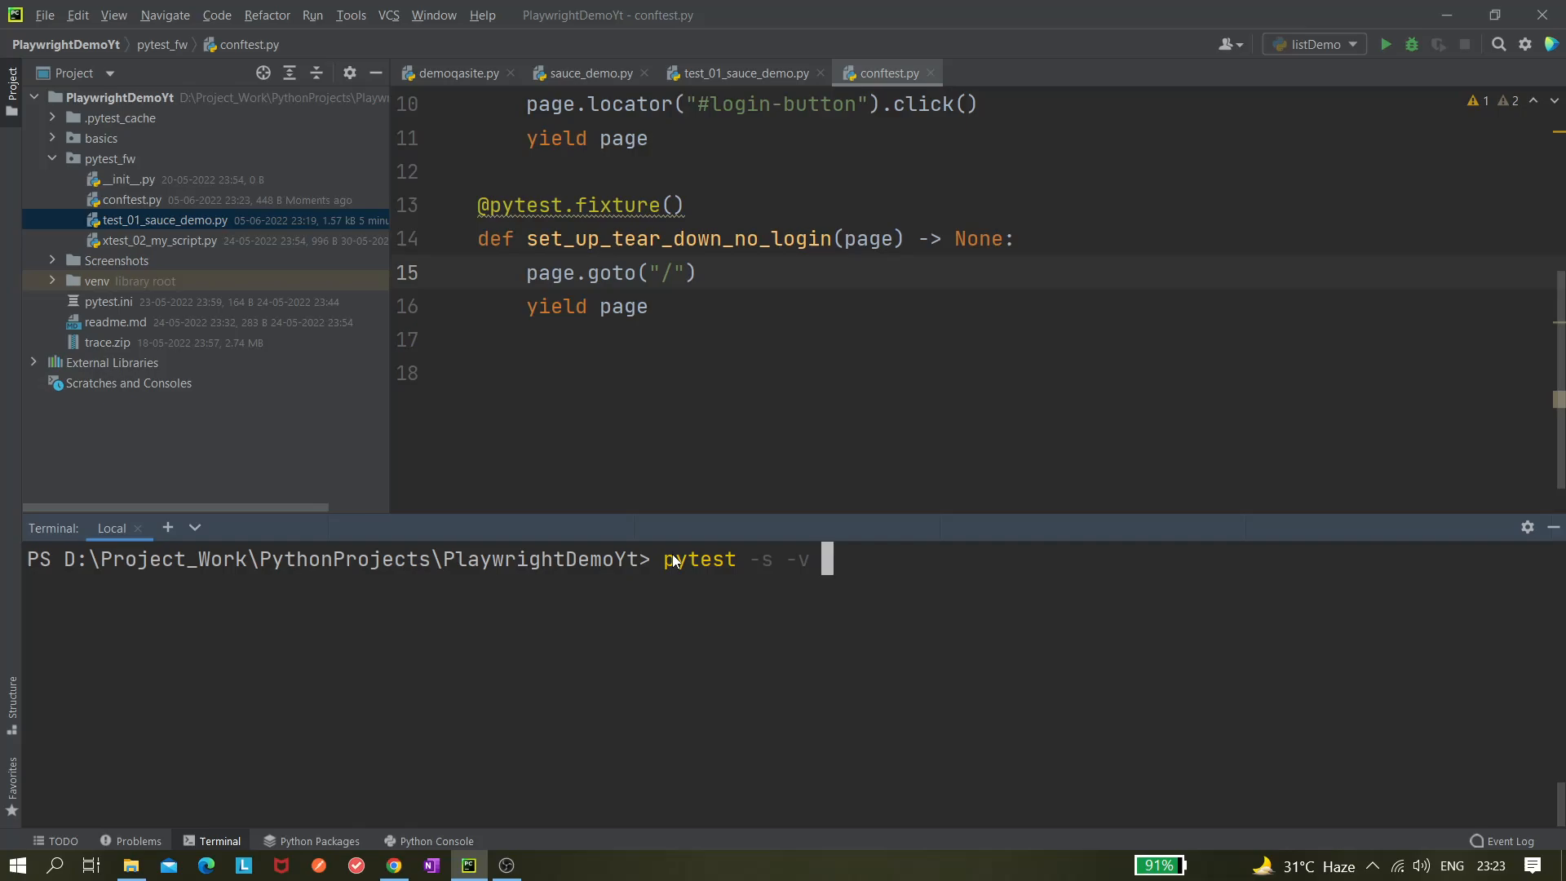
type("--h")
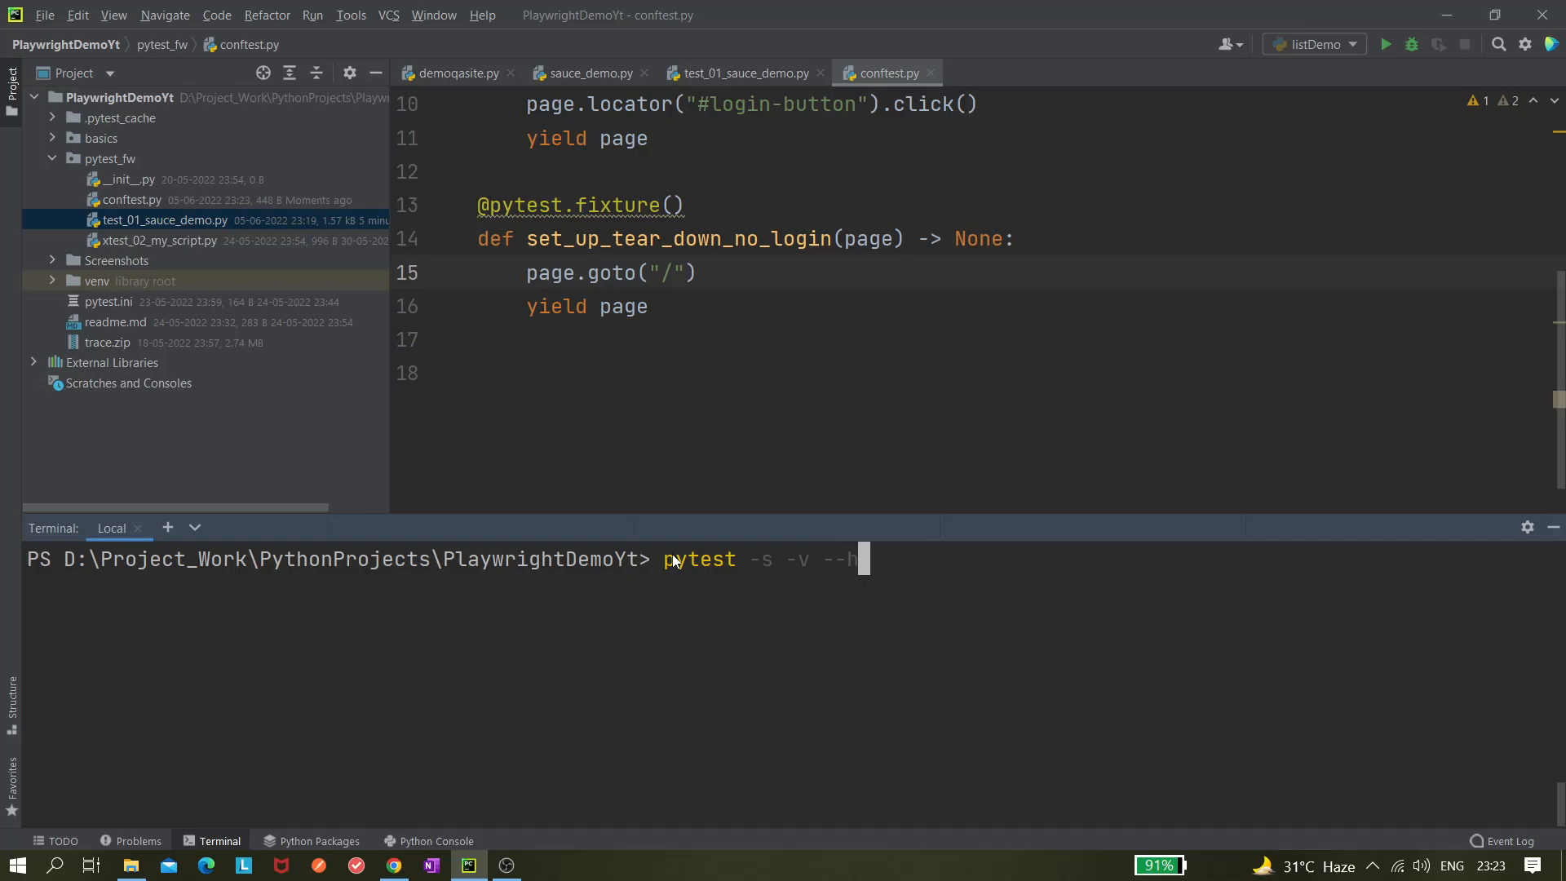
type("eaded")
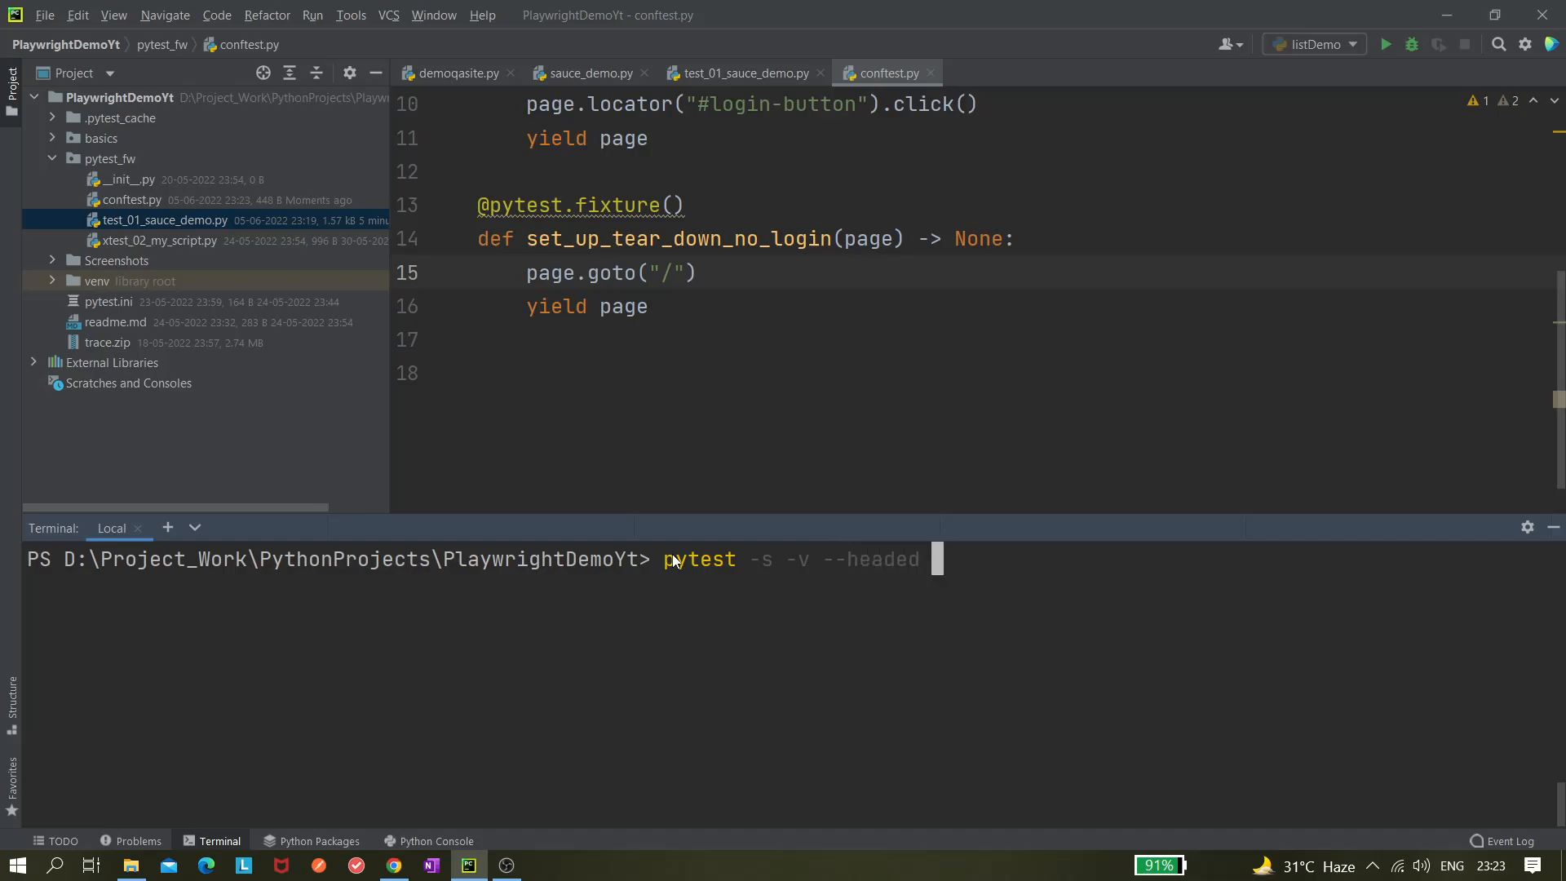
type("--base")
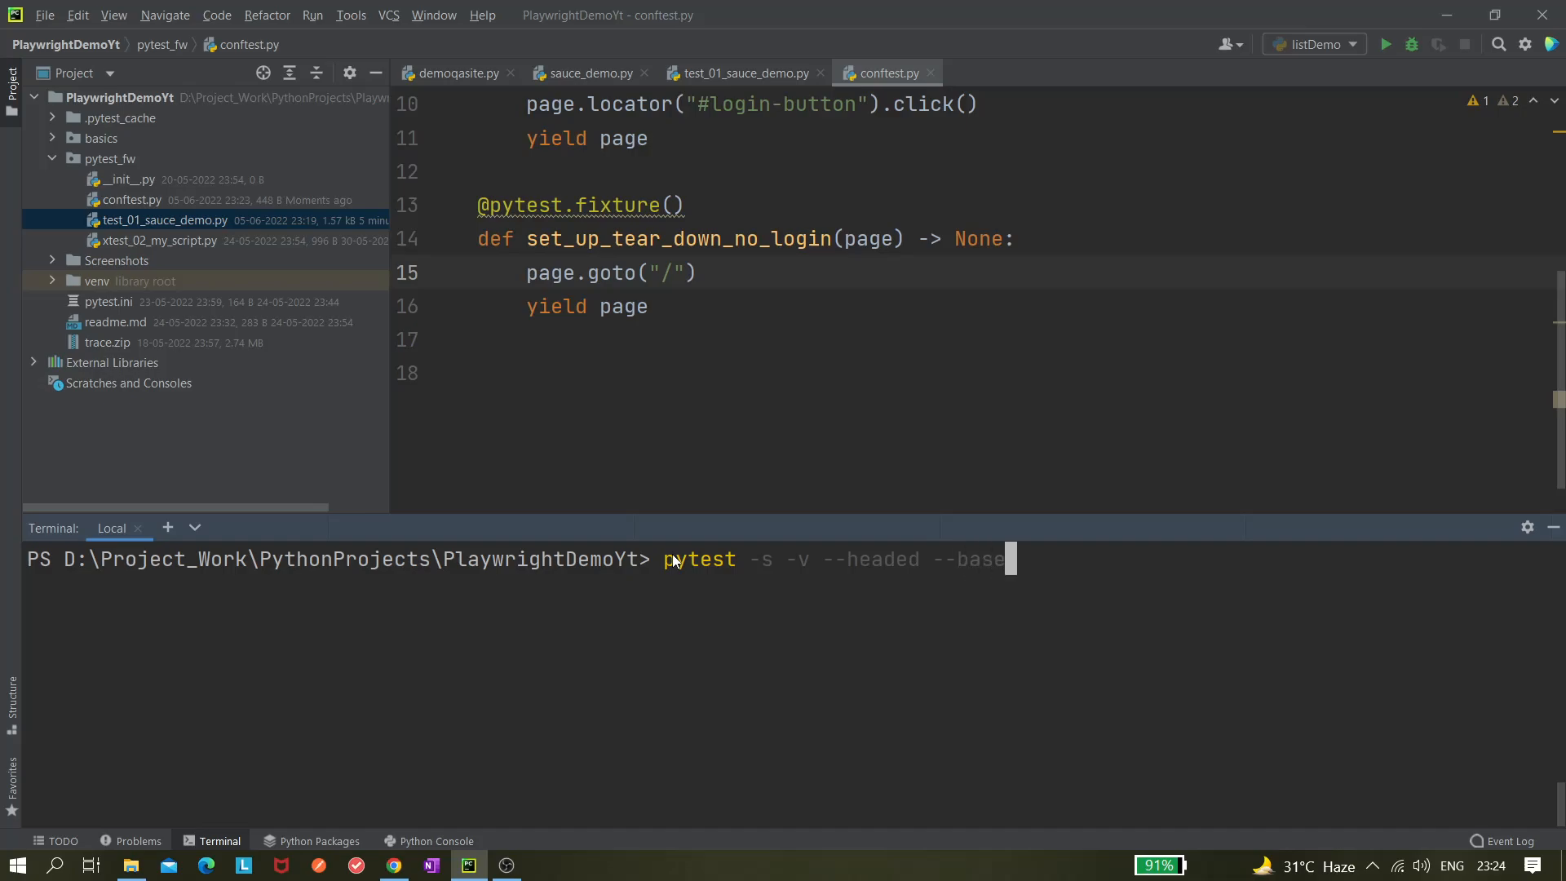
type("url")
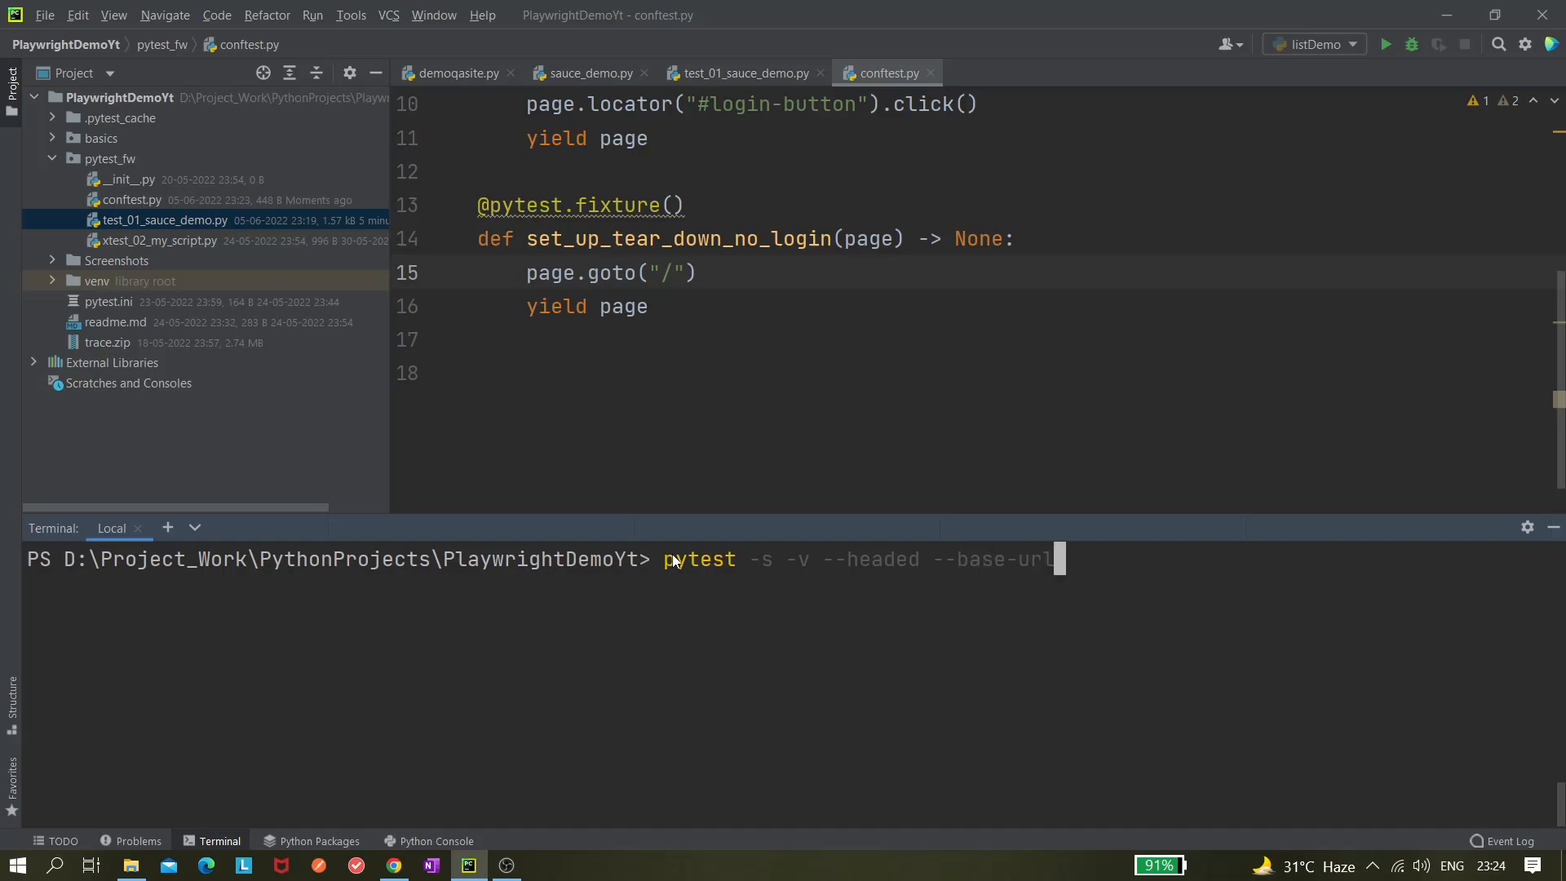
type("https://www.saucedemo.com/")
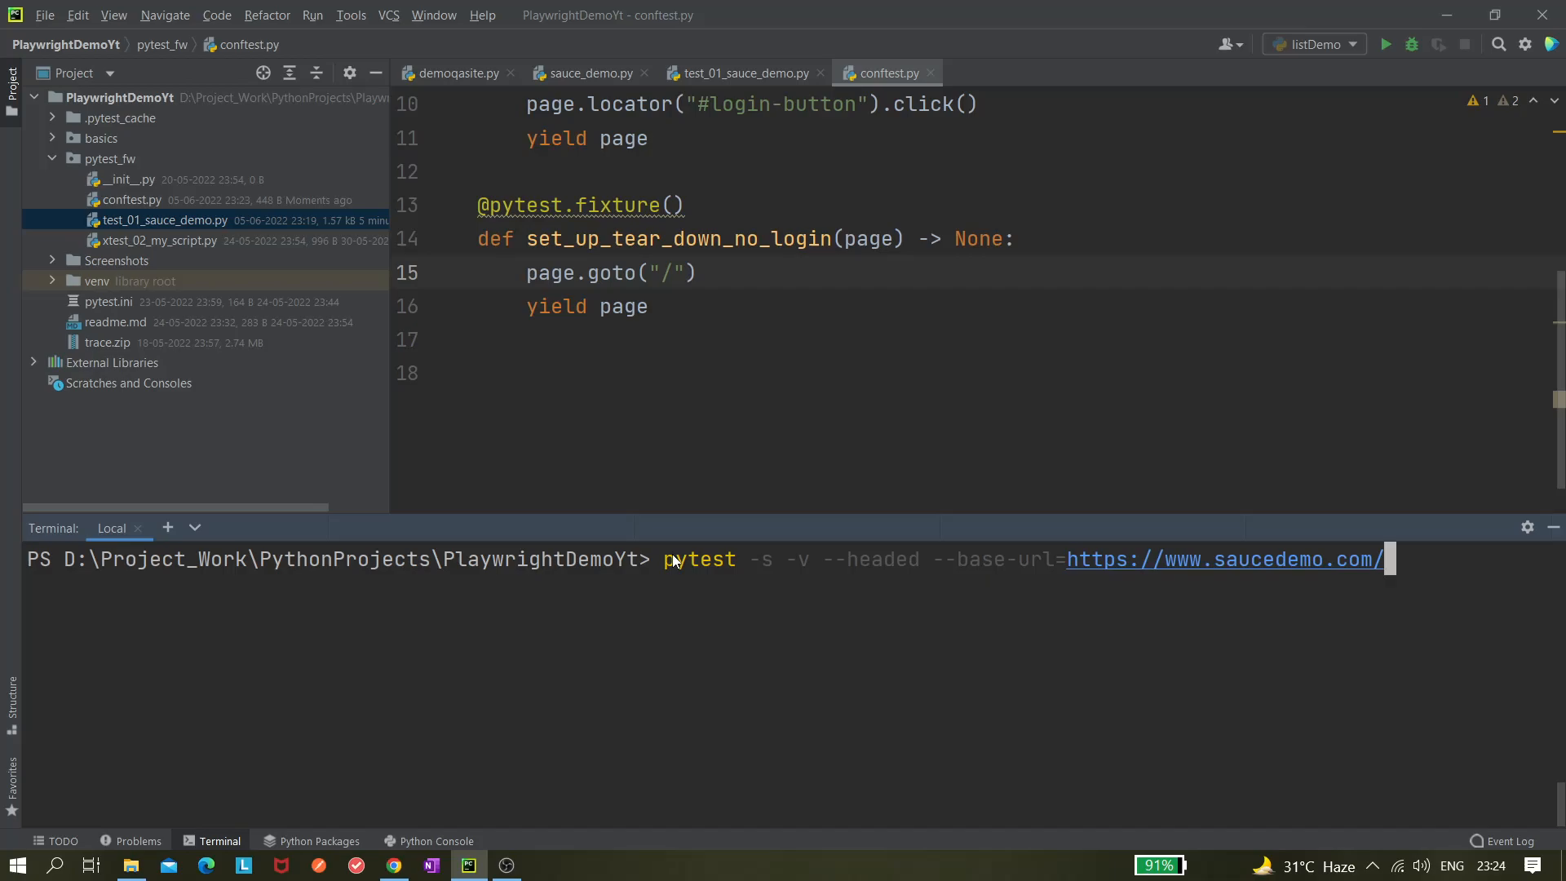
key("BackSpace")
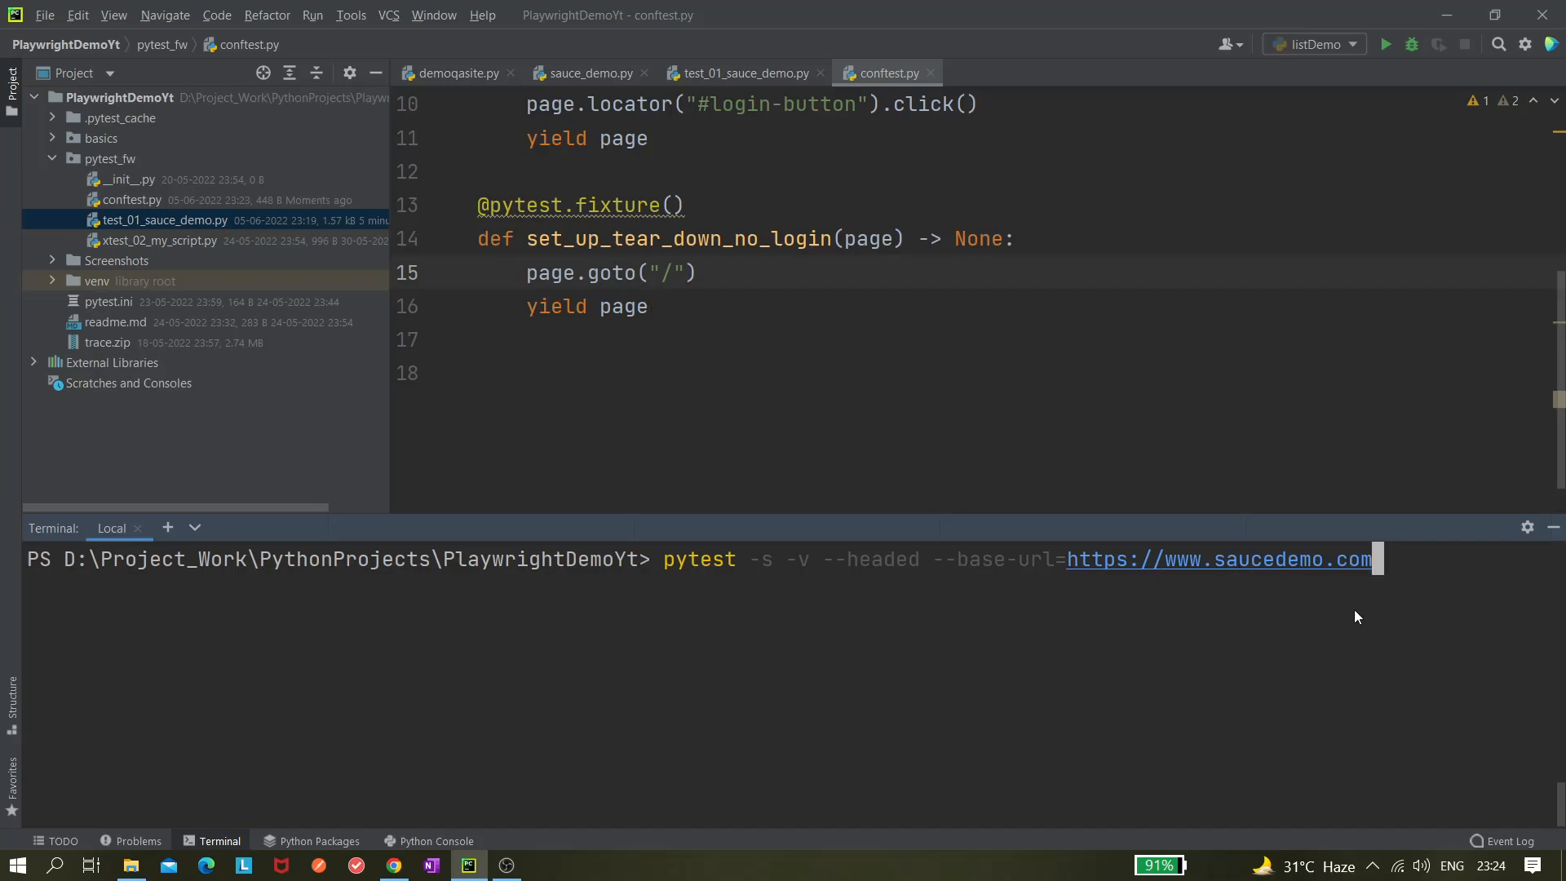
mouse_move(1396, 561)
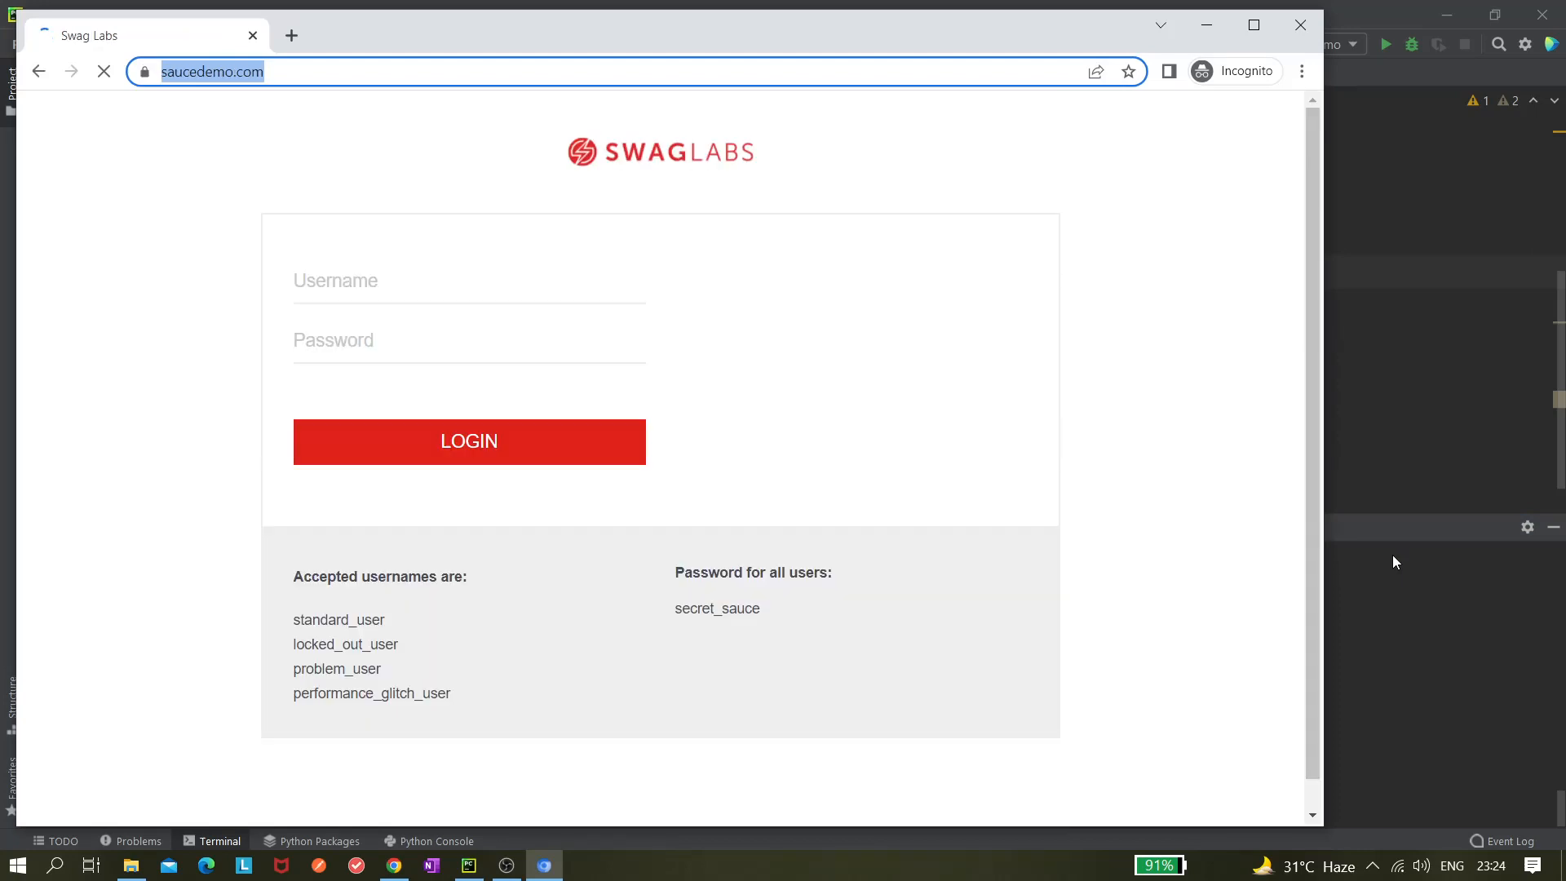
Step: Watch Chrome open the Swag Labs login as all 3 saucedemo tests pass
left_click(467, 441)
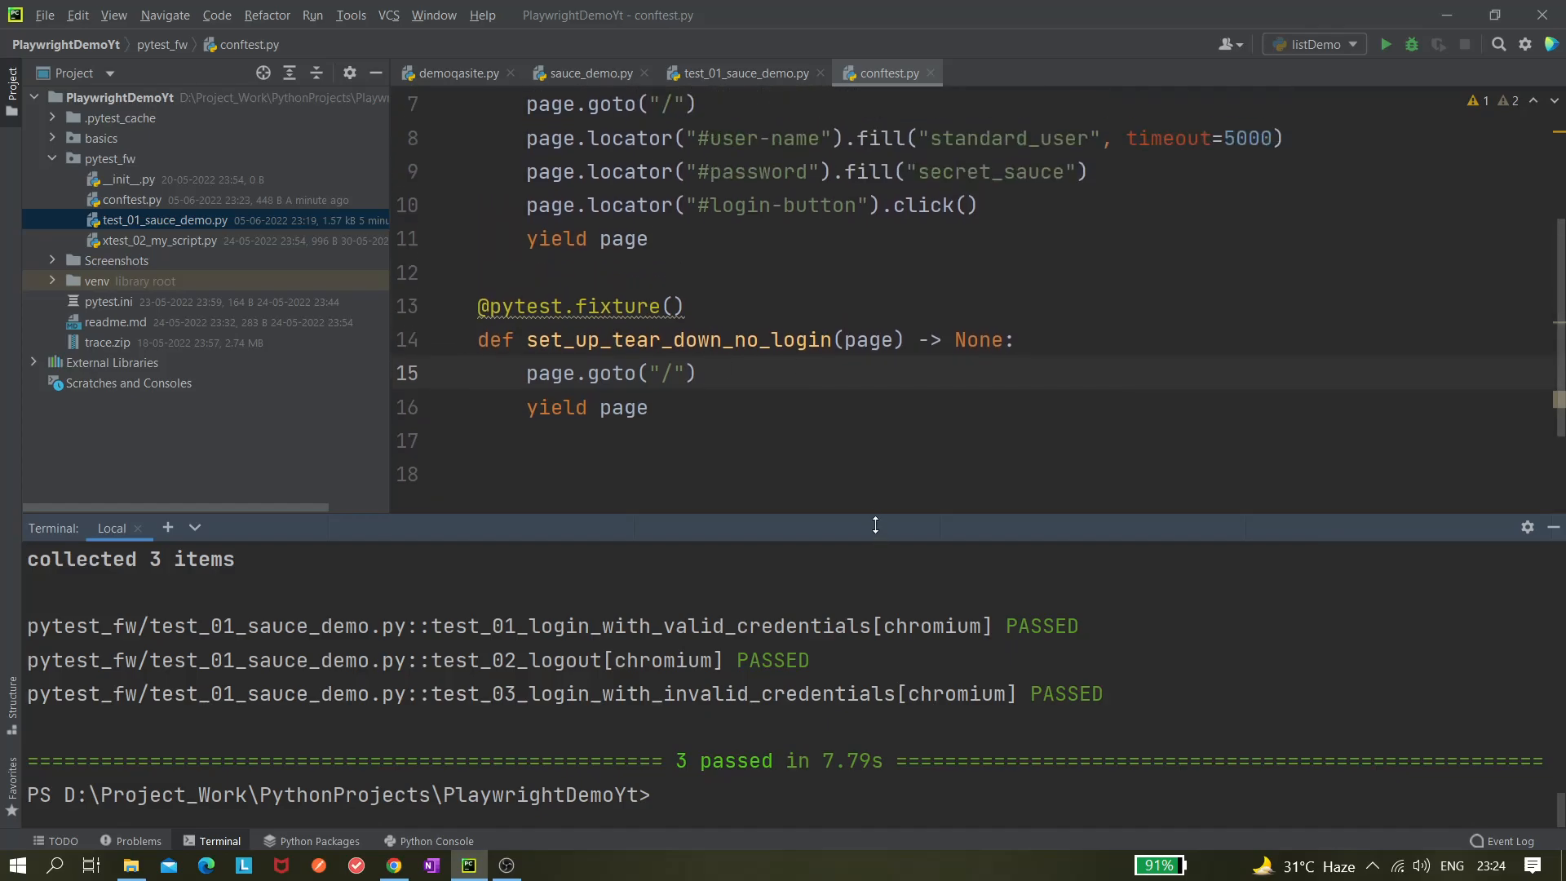
mouse_move(684, 806)
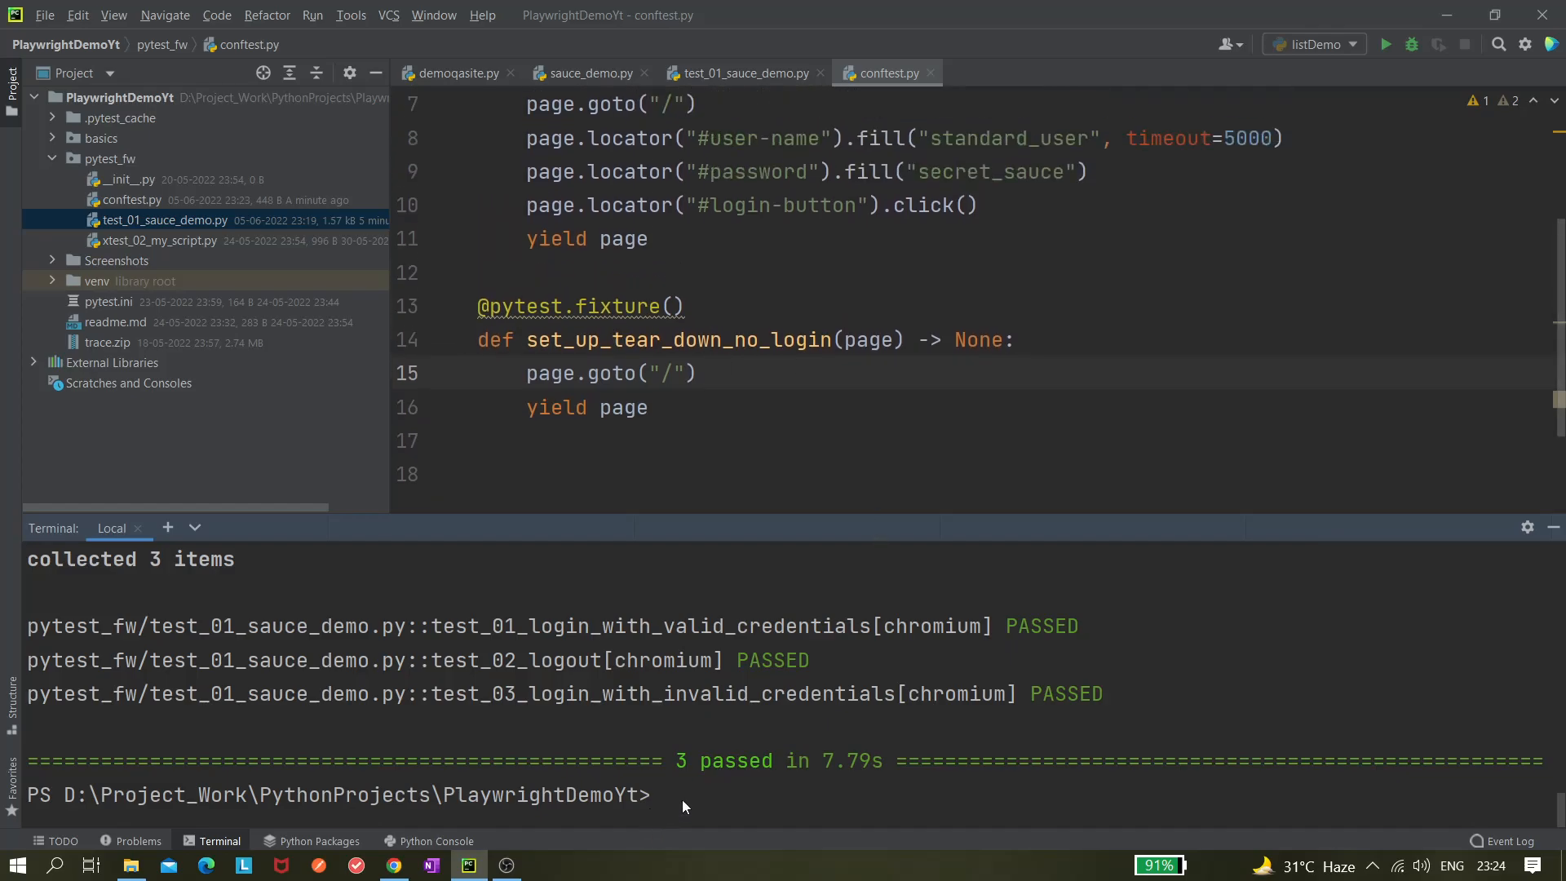
type("pytest -s -v --headed --base-url=https://www.saucedemo.com")
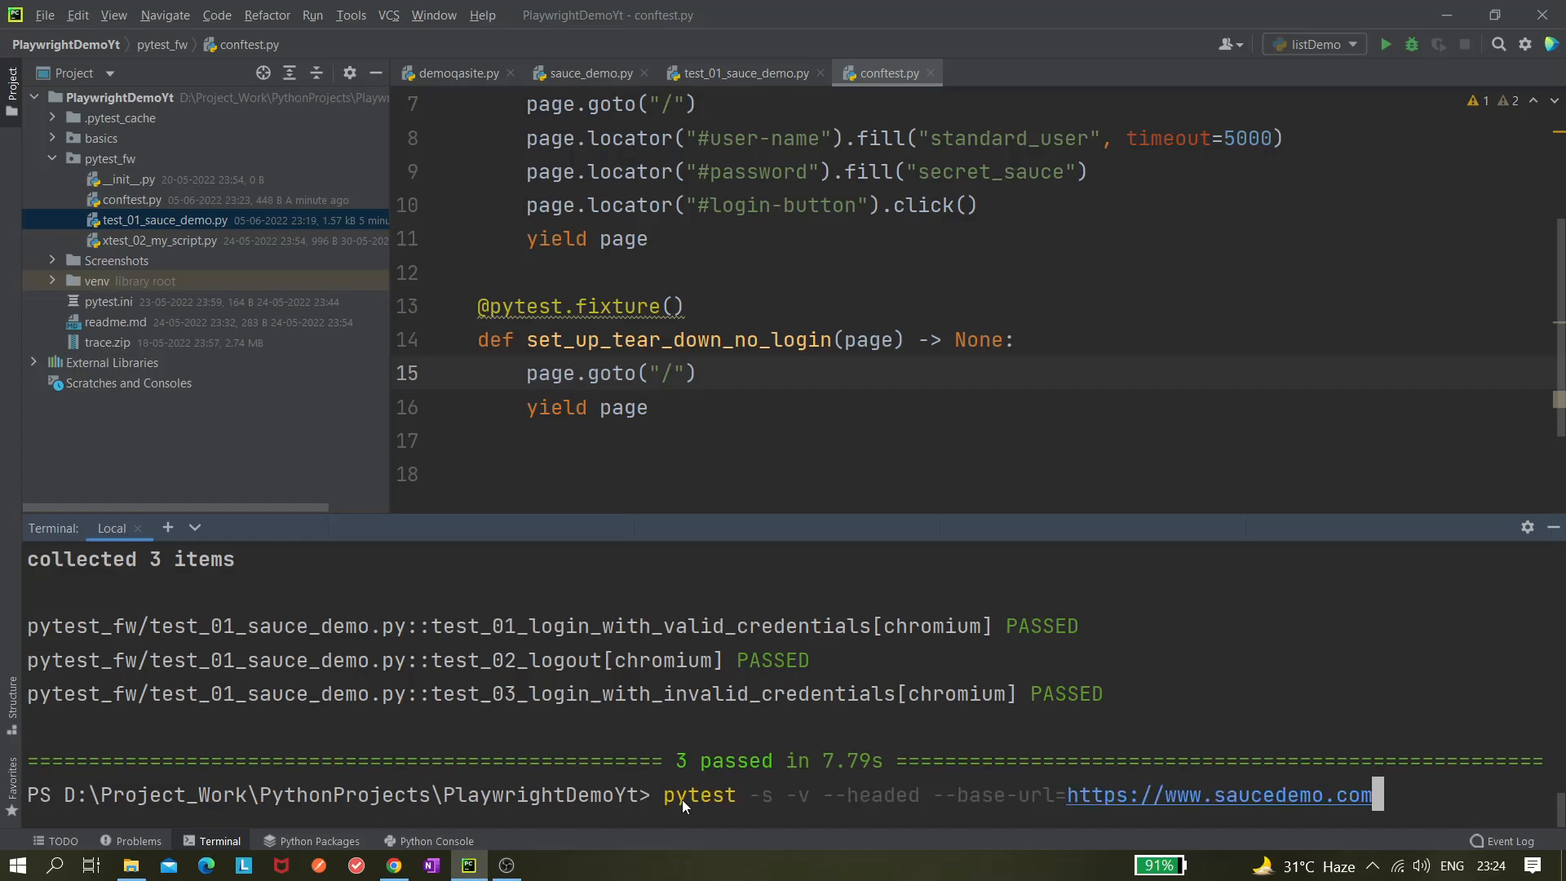
mouse_move(615, 607)
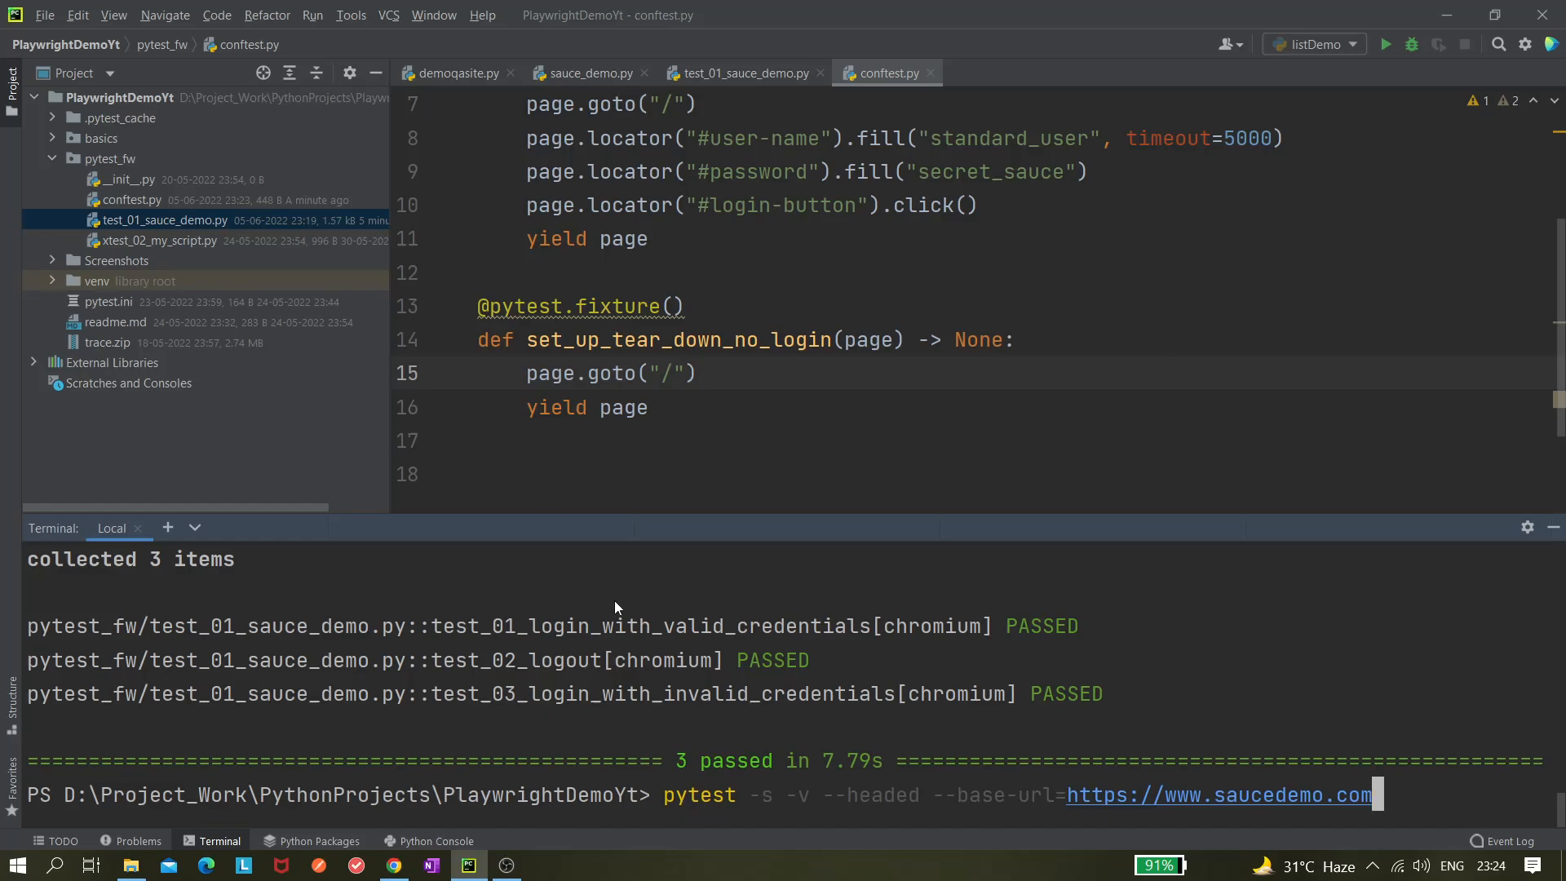
mouse_move(799, 811)
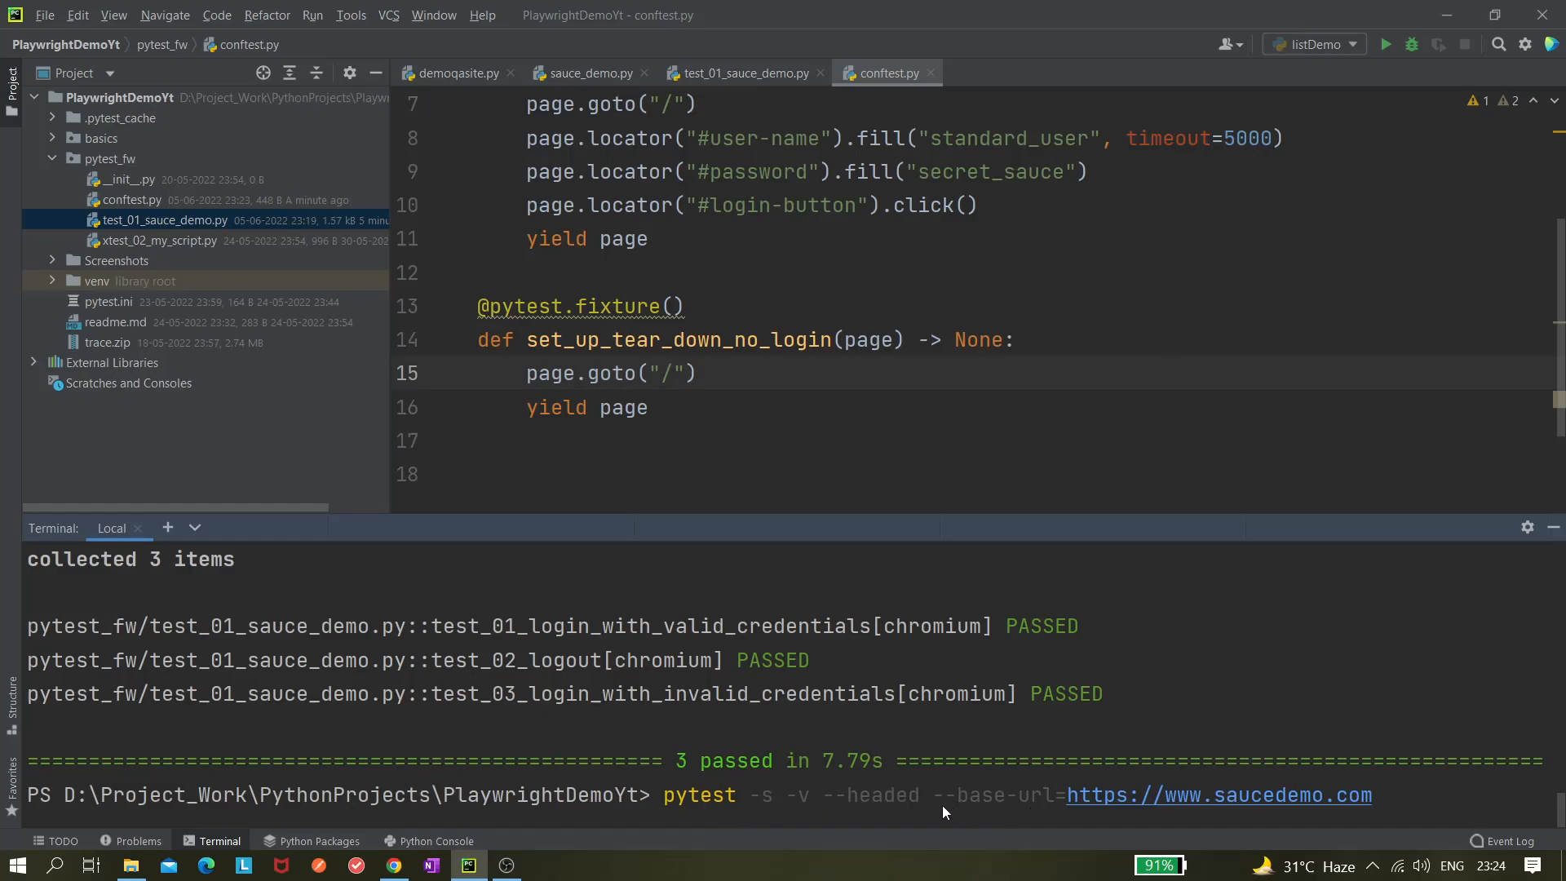
mouse_move(909, 782)
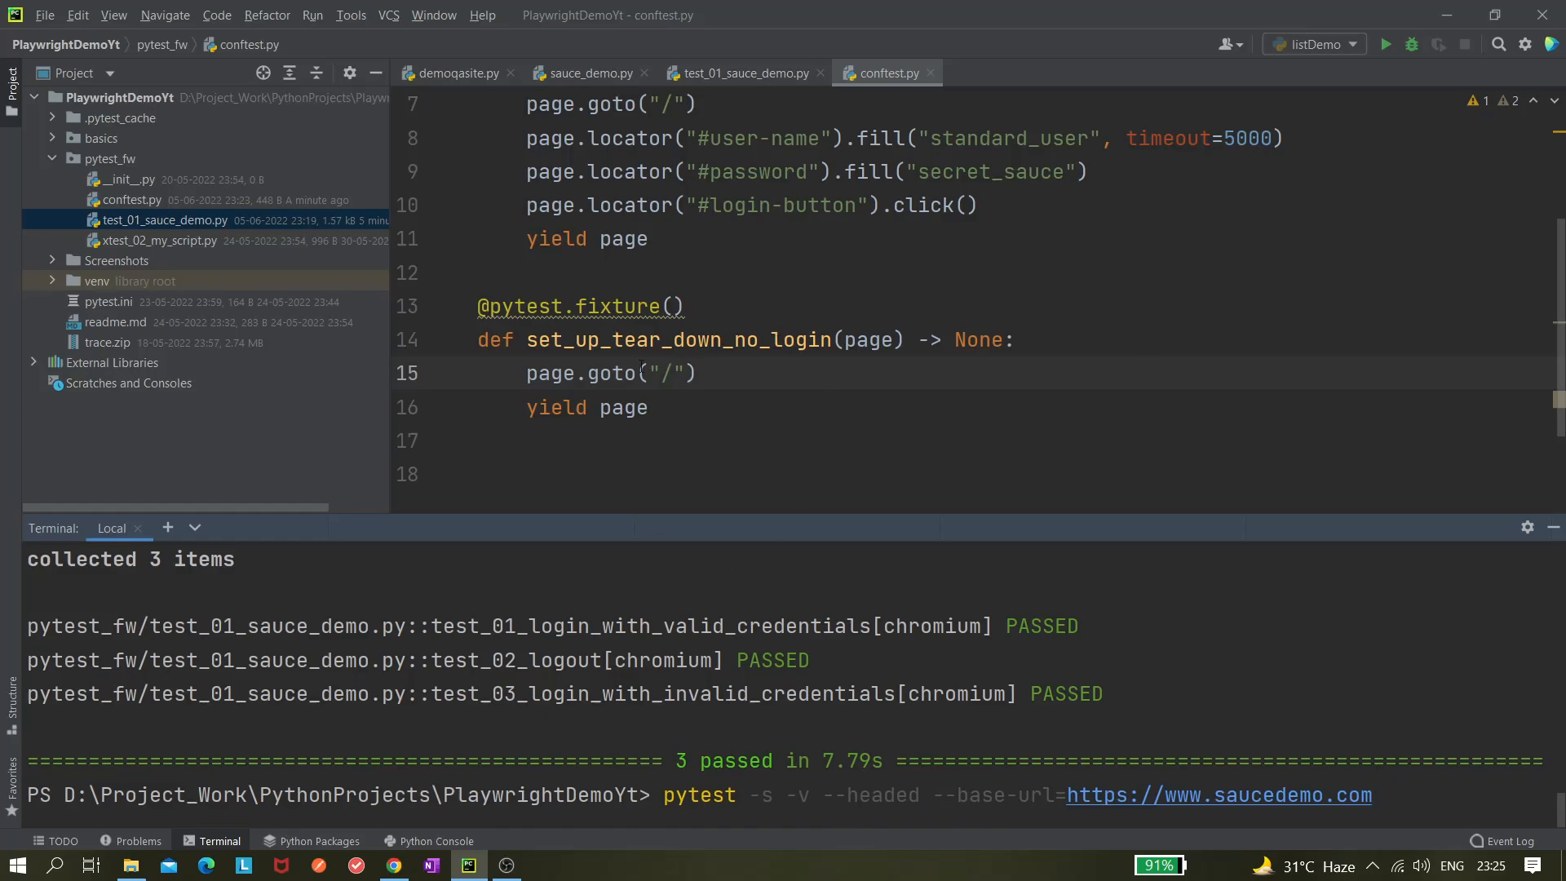
mouse_move(872, 789)
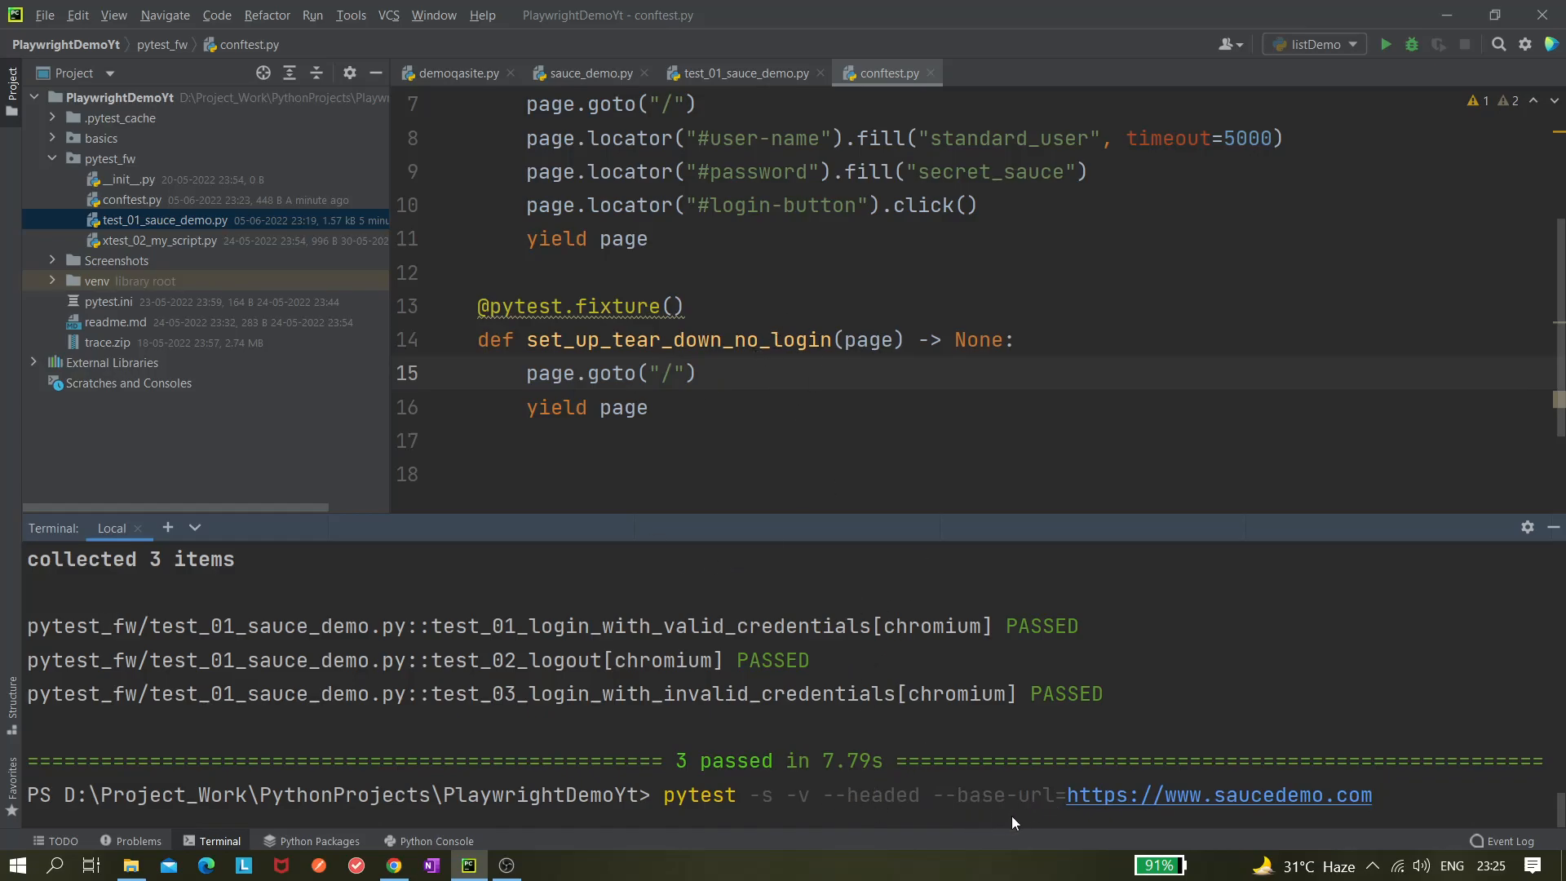
mouse_move(961, 806)
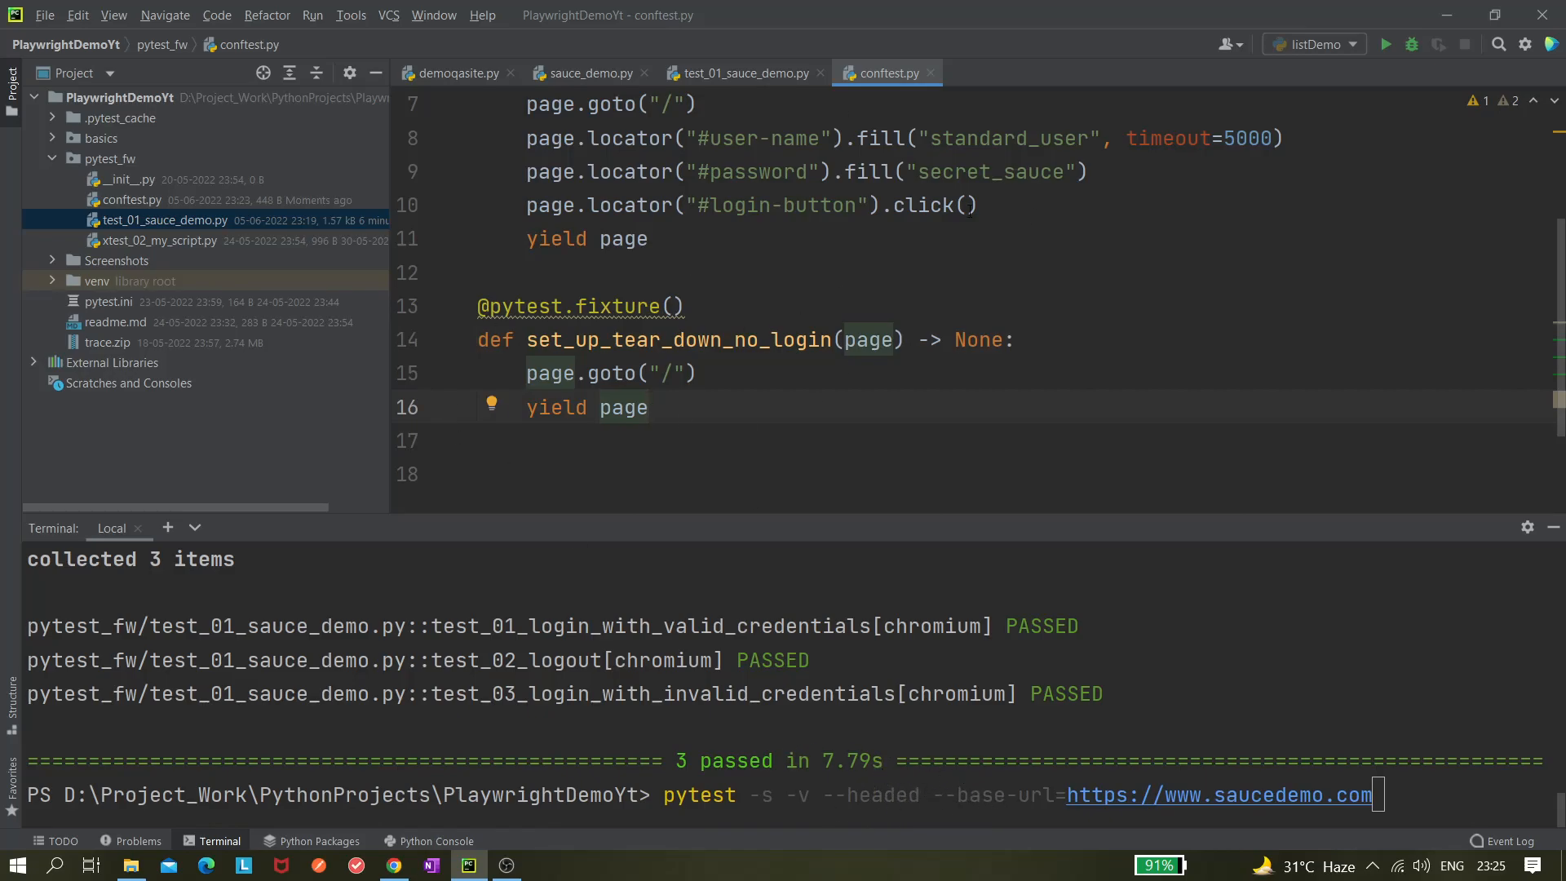
mouse_move(1027, 850)
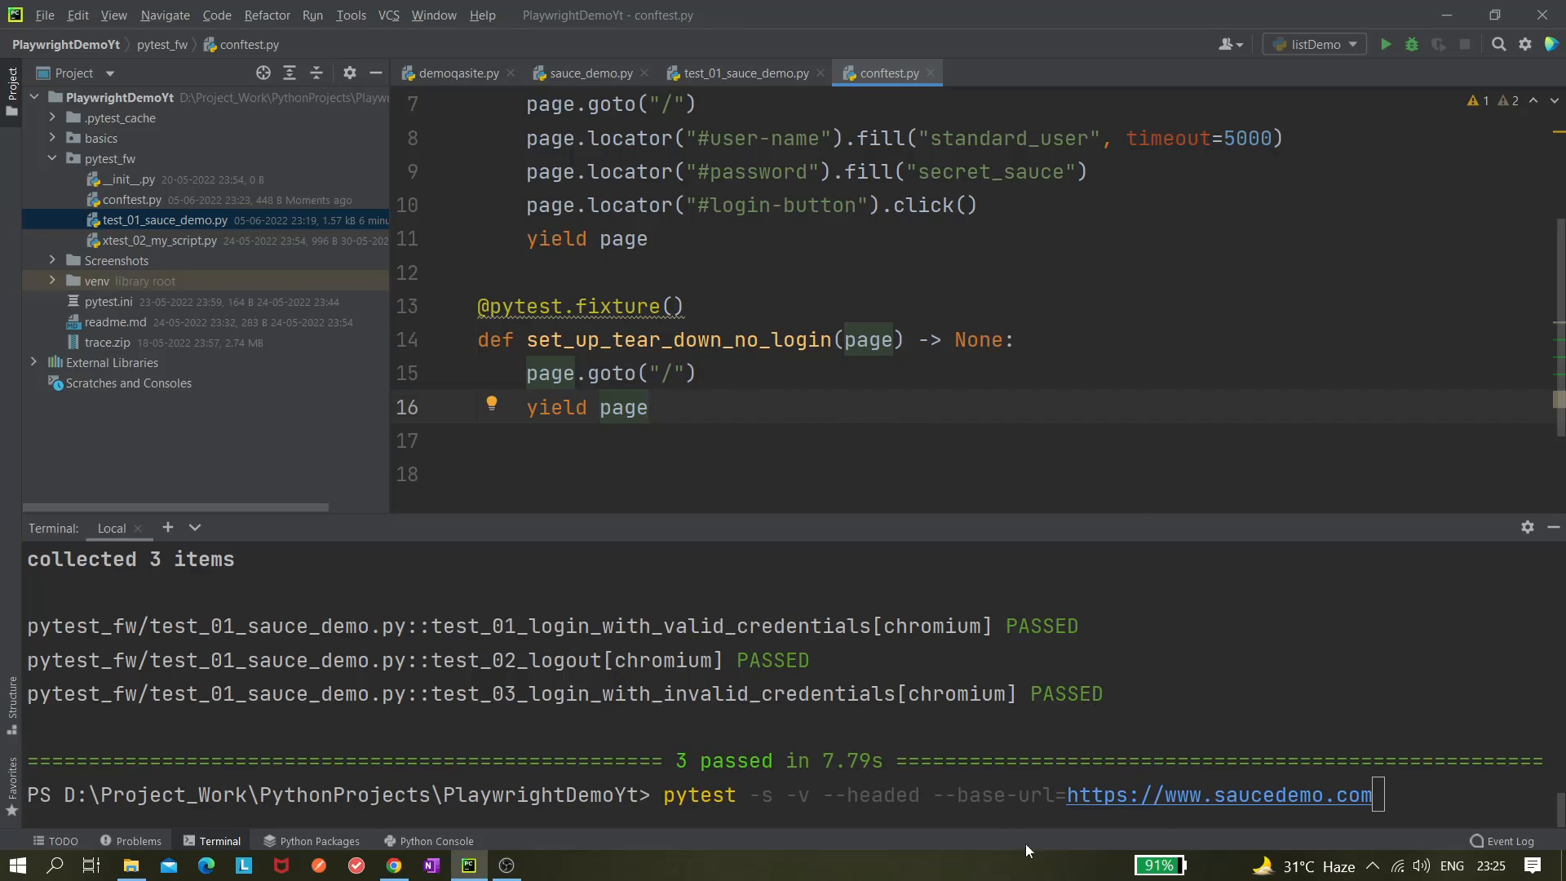
mouse_move(448, 818)
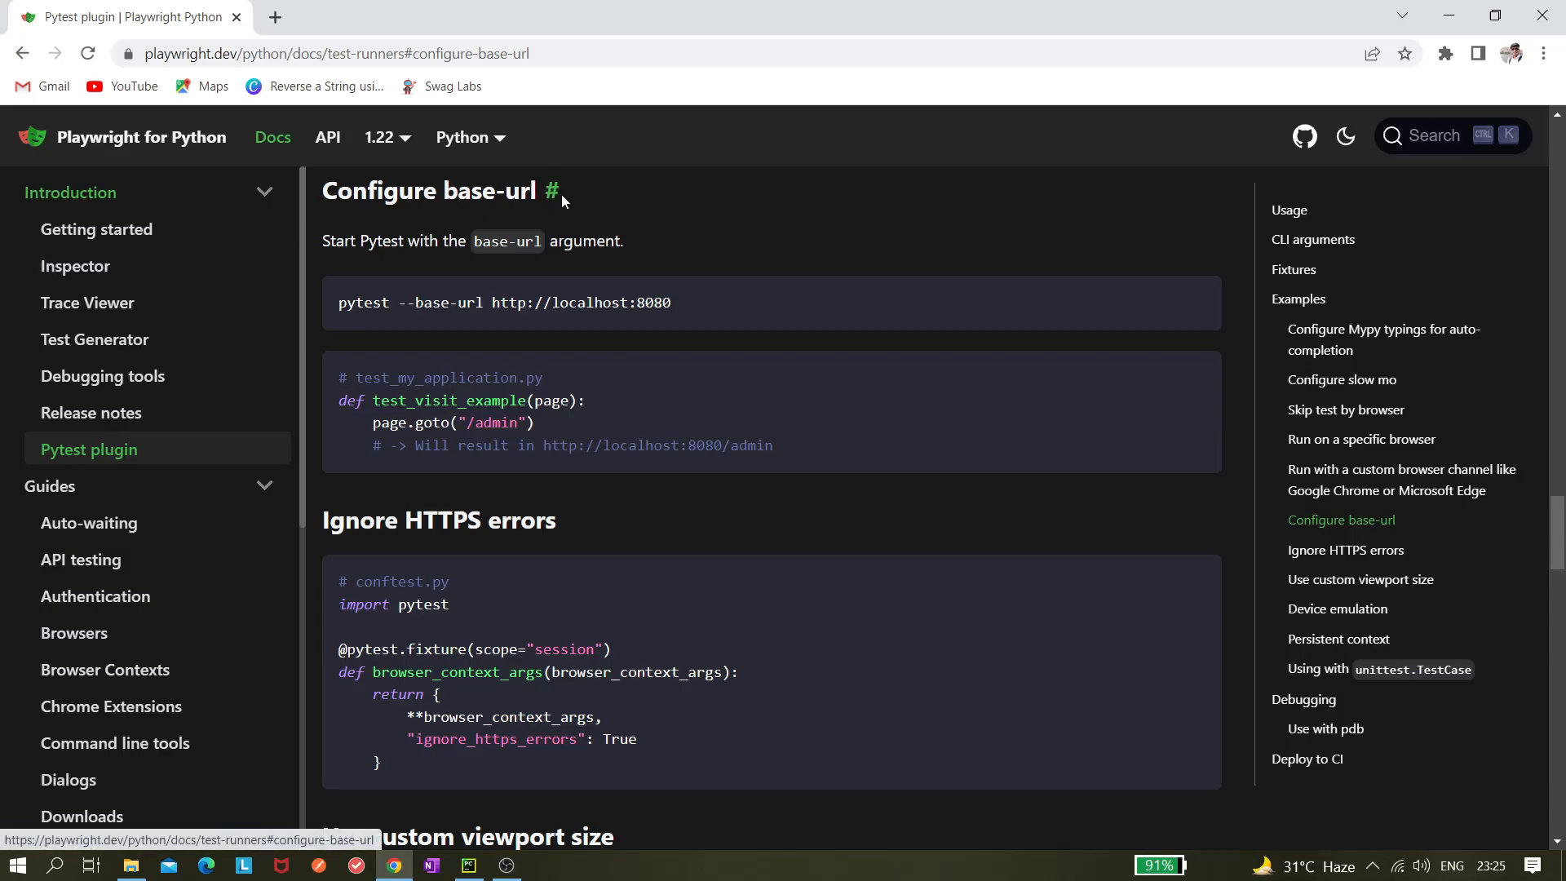
mouse_move(399, 258)
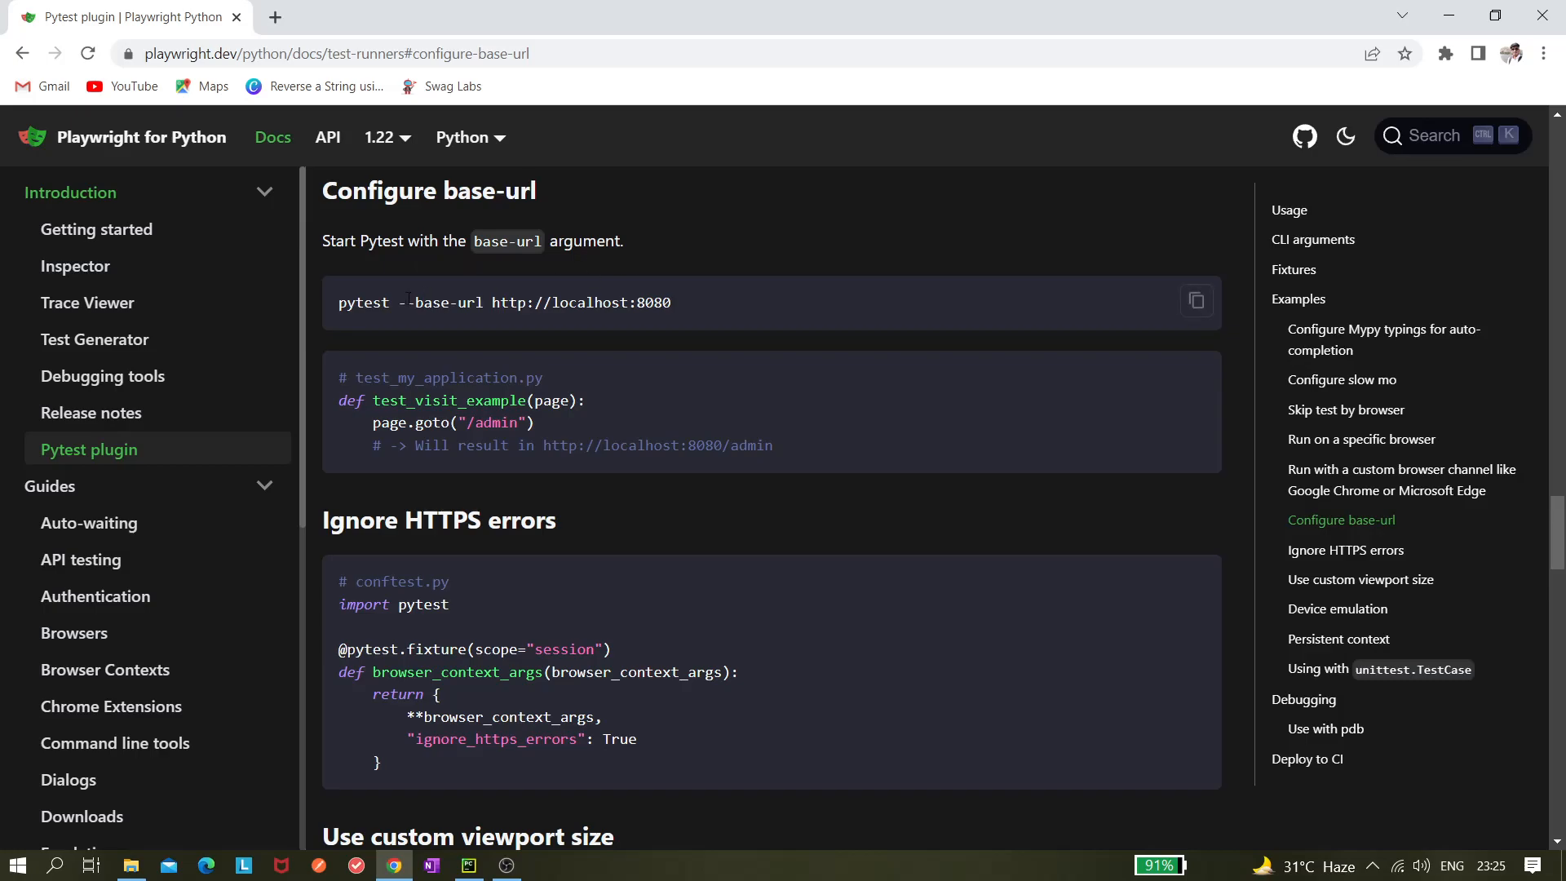
Step: Read the Playwright Configure base-url docs, selecting the localhost example URL and briefly checking PyCharm
left_click_drag(398, 303, 671, 303)
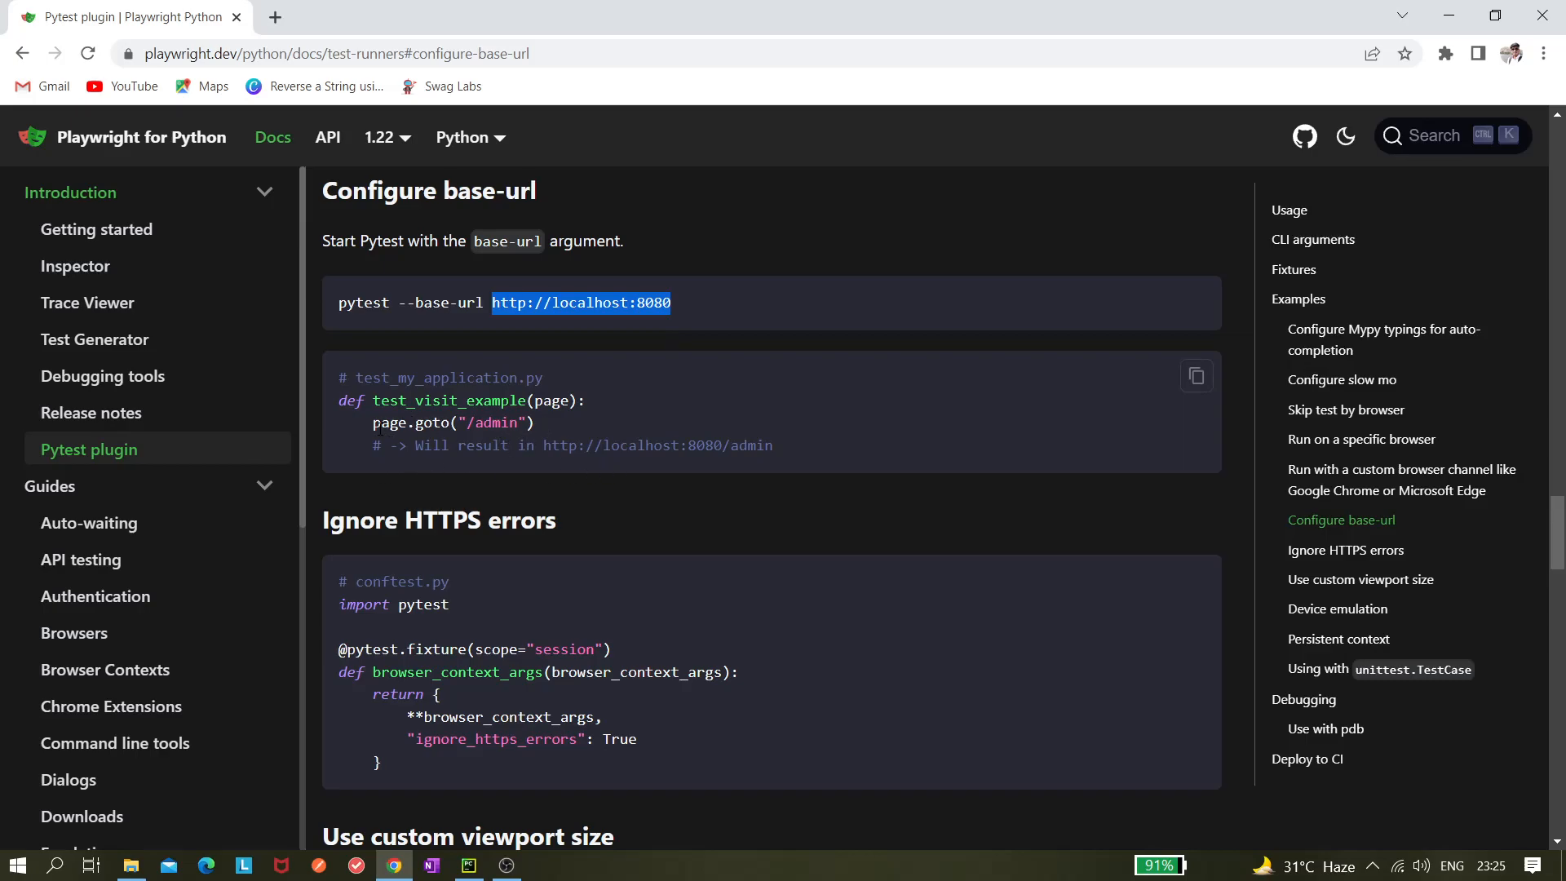
left_click(468, 865)
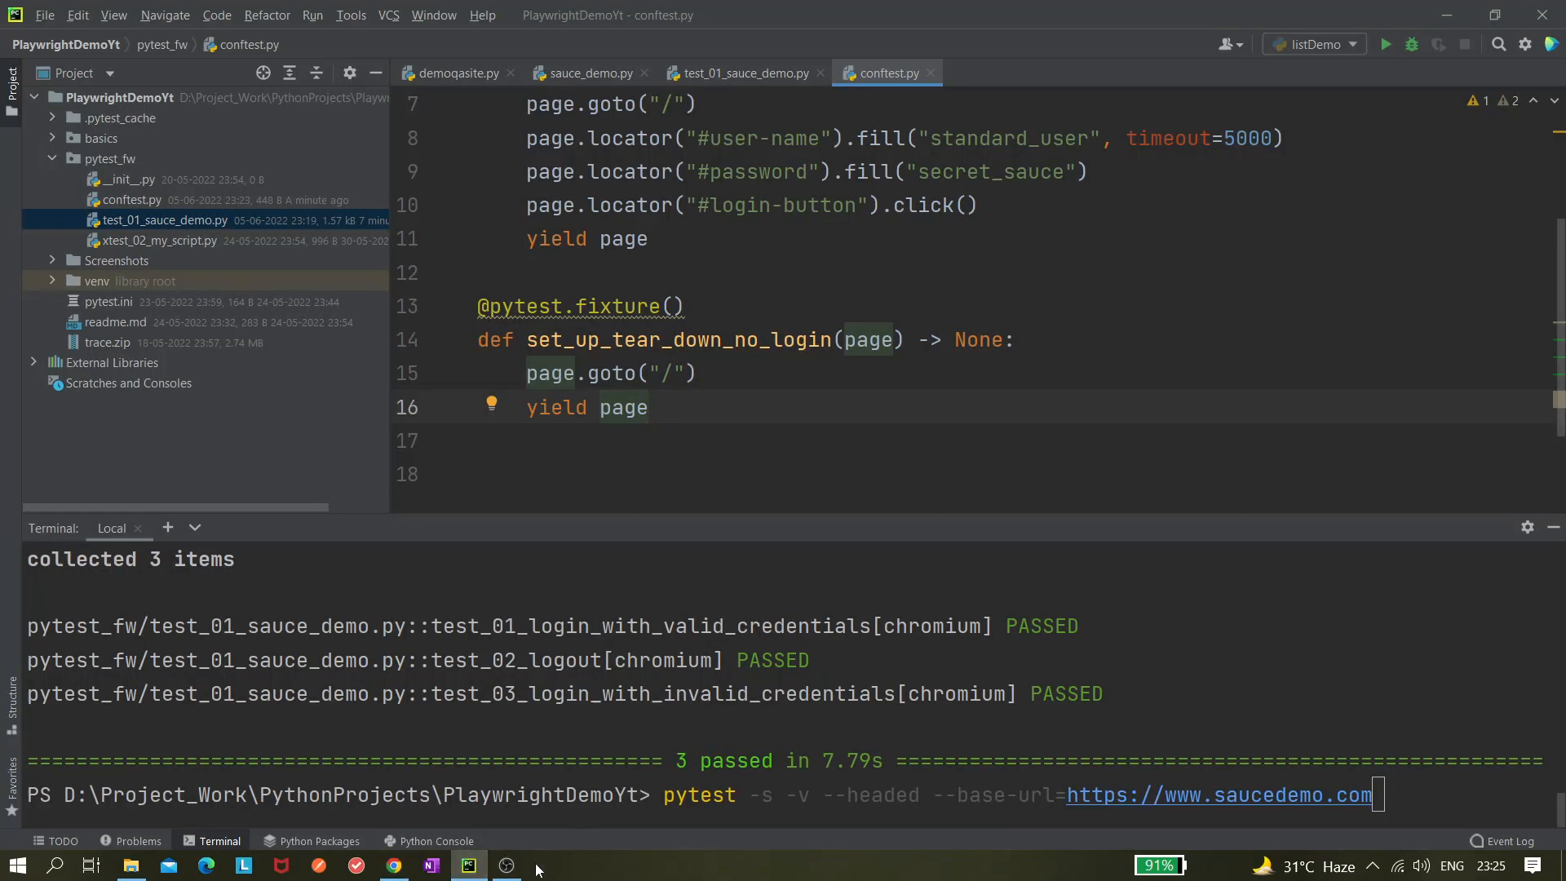
left_click(393, 865)
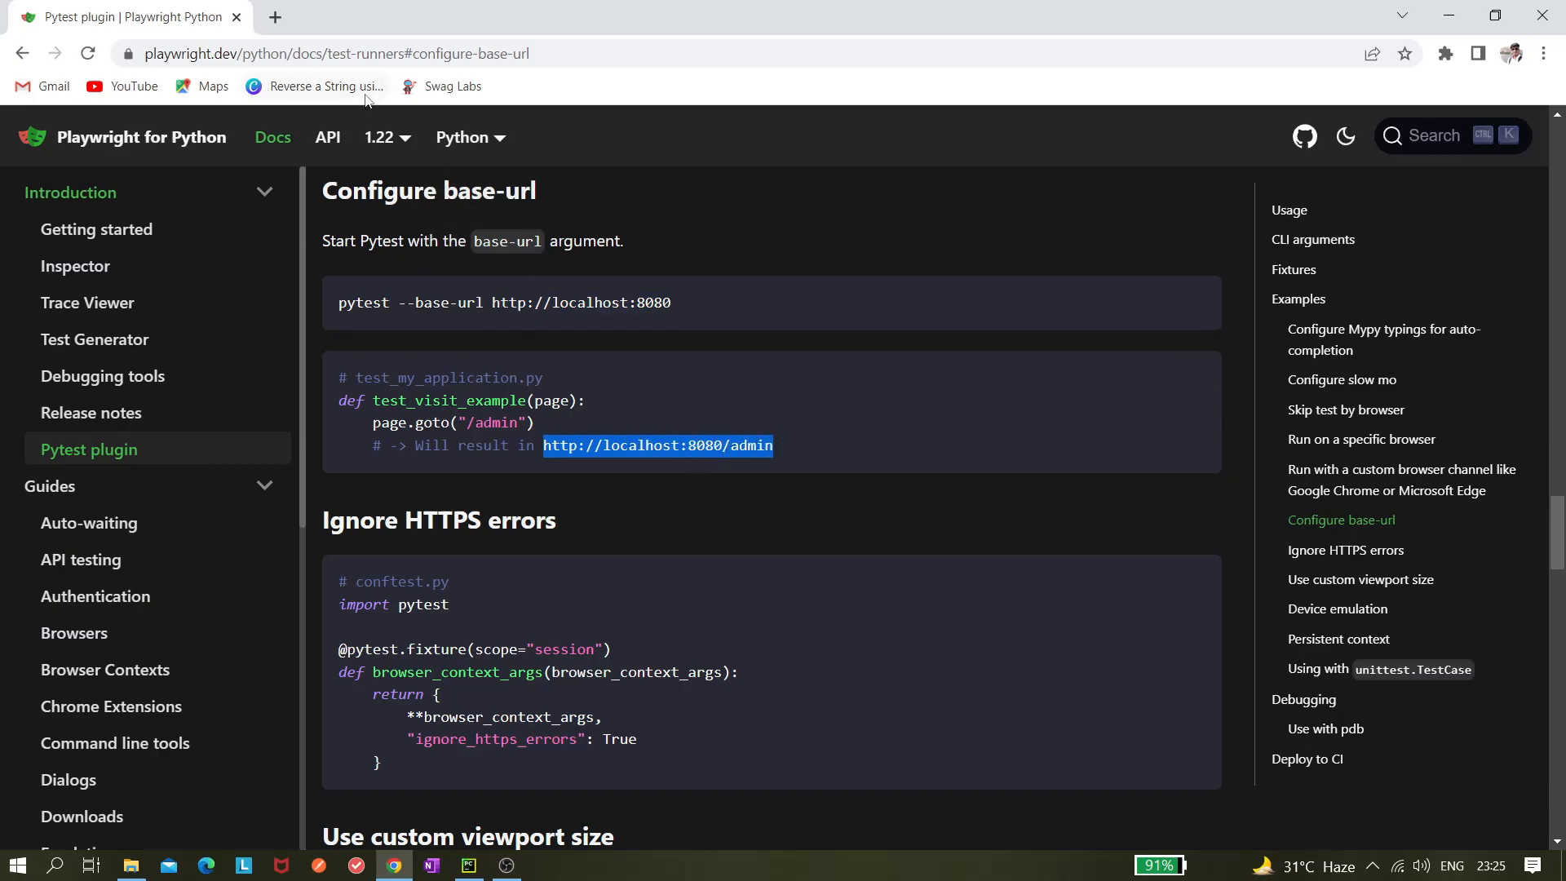
mouse_move(631, 575)
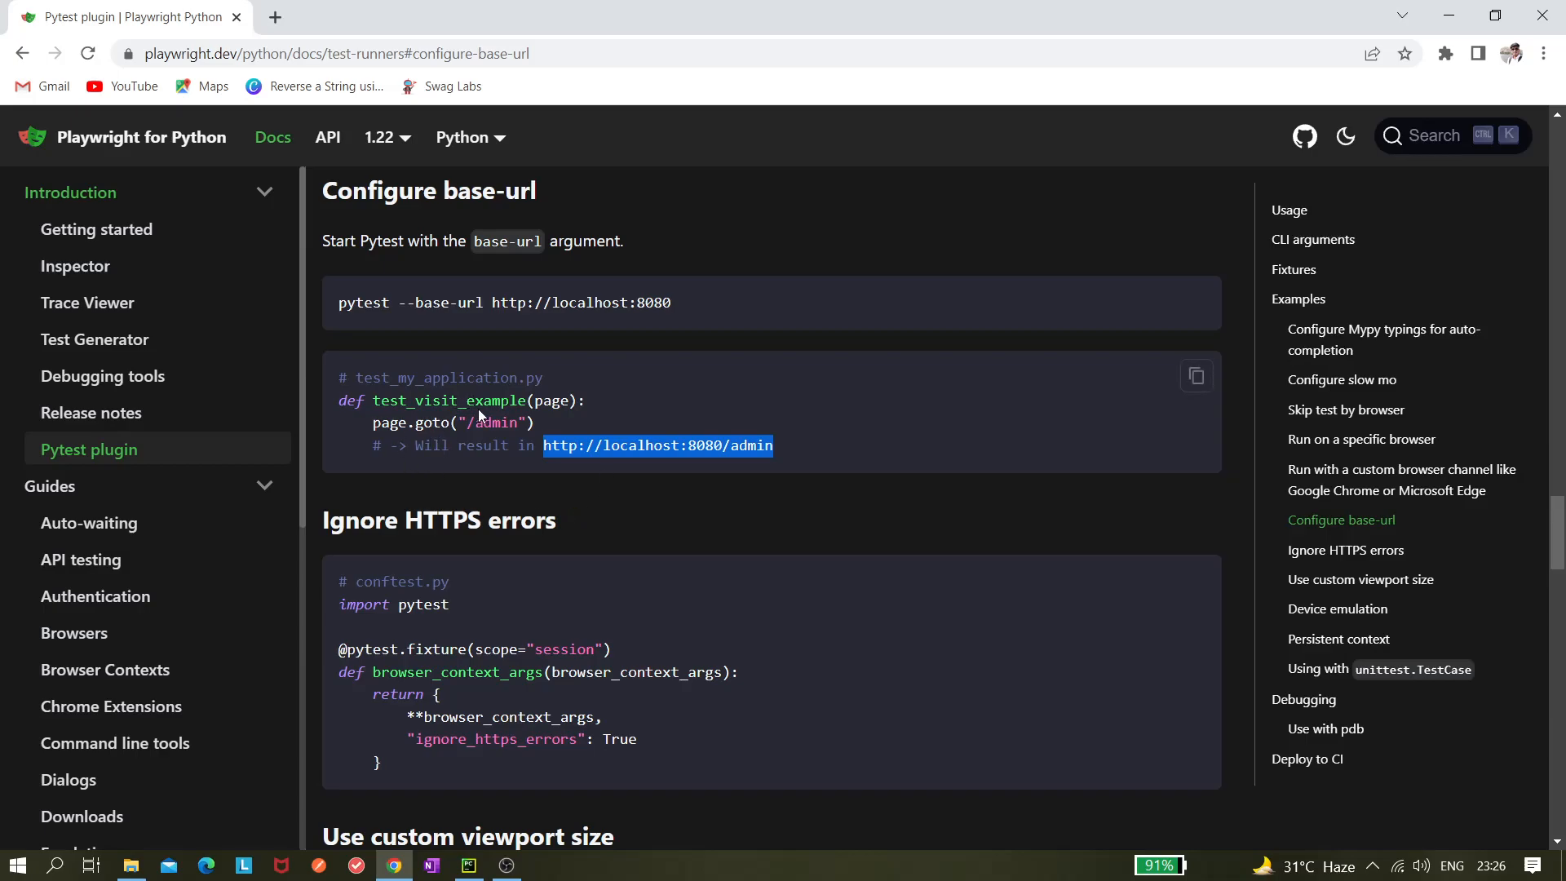
mouse_move(647, 440)
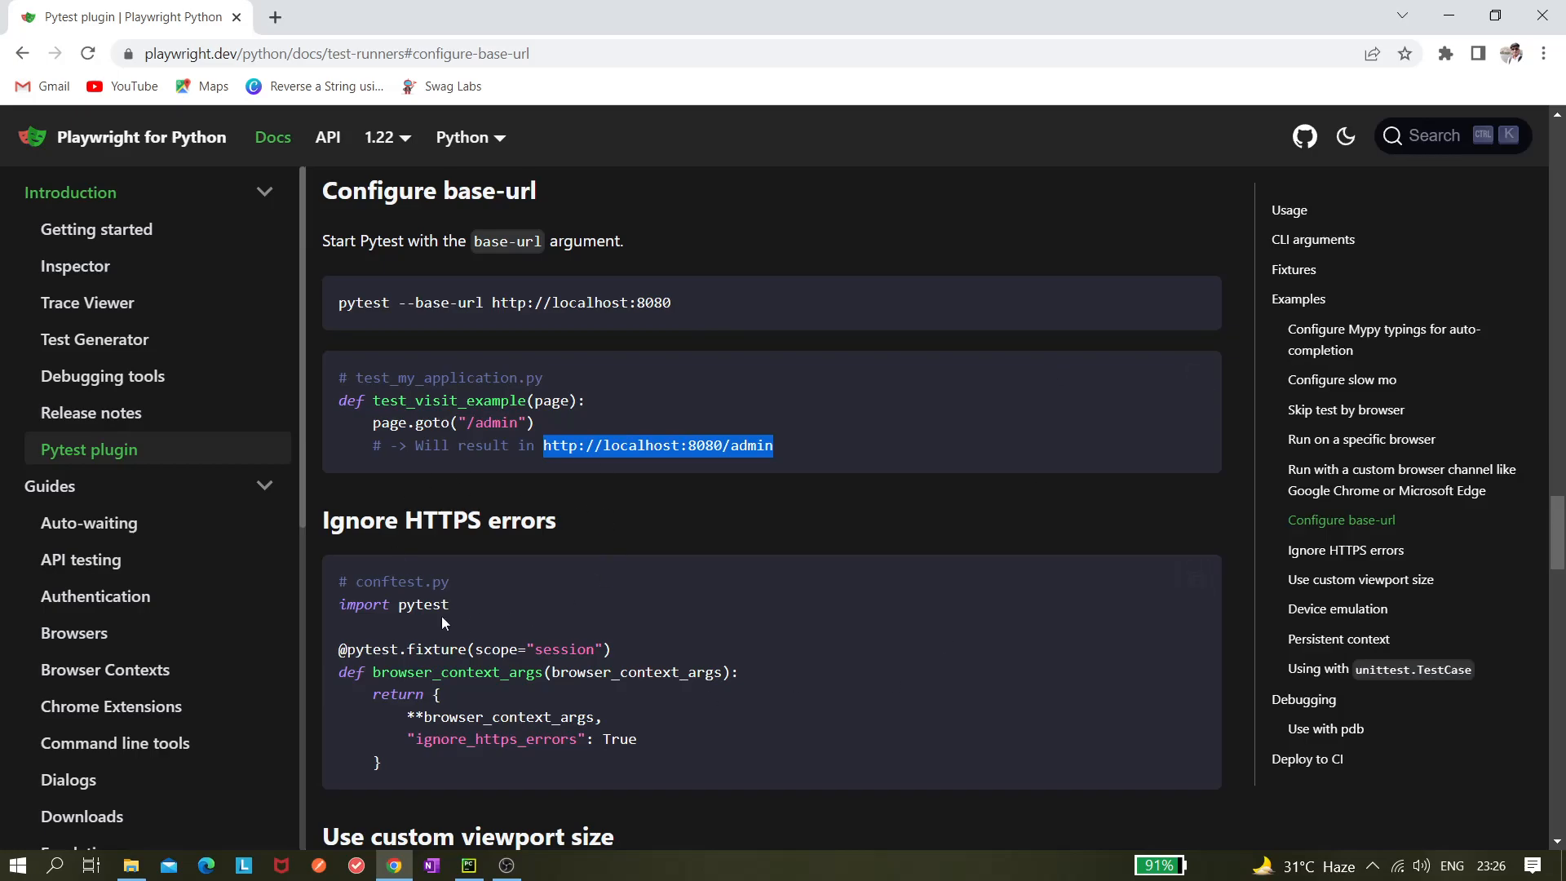
mouse_move(595, 555)
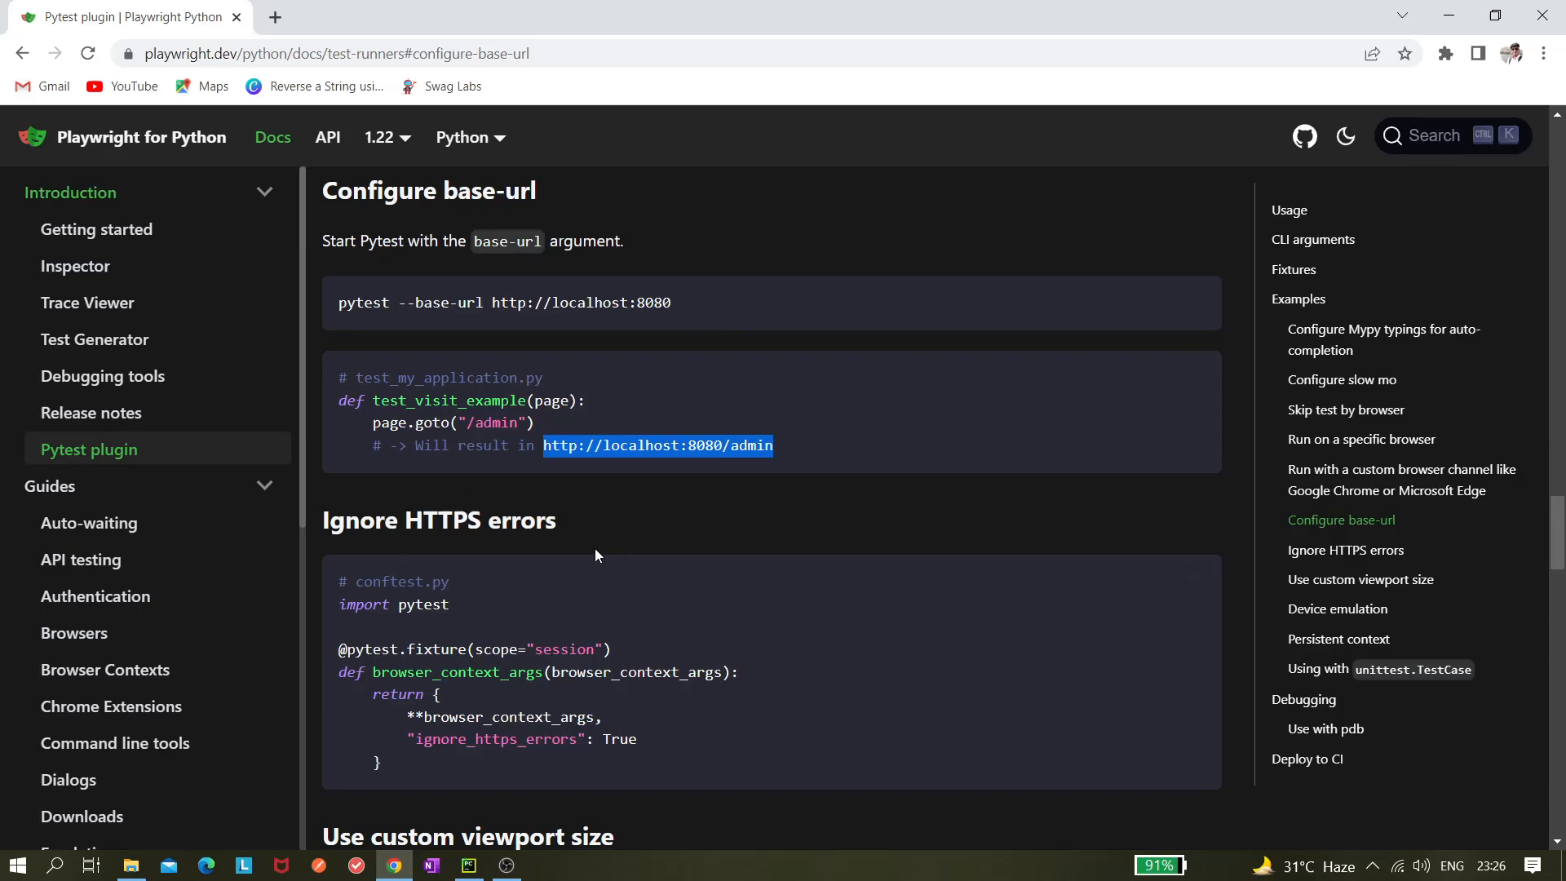
mouse_move(597, 555)
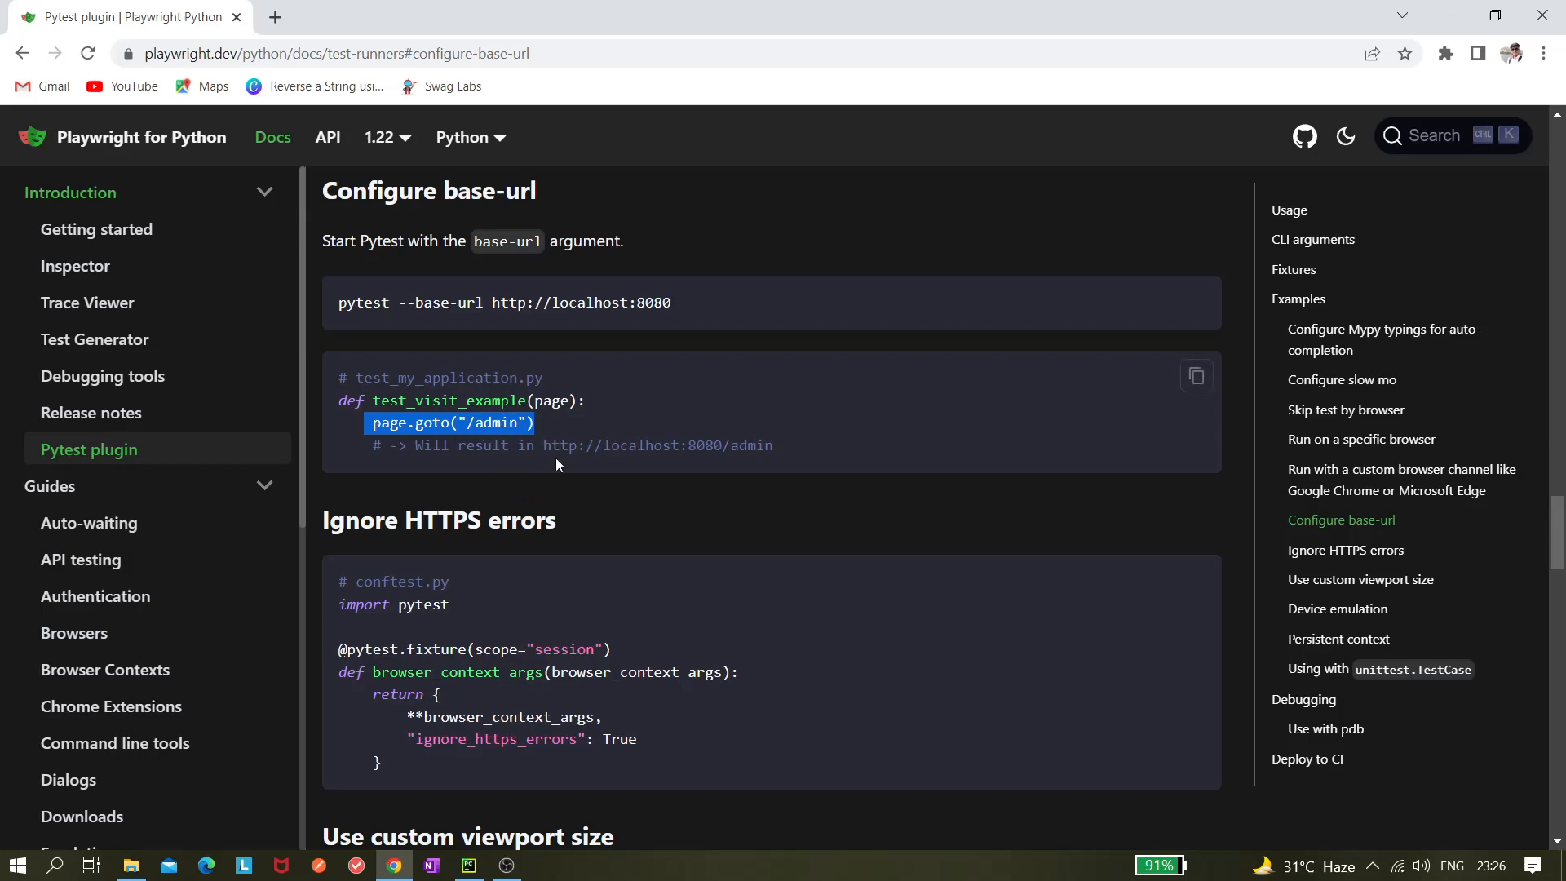
mouse_move(584, 392)
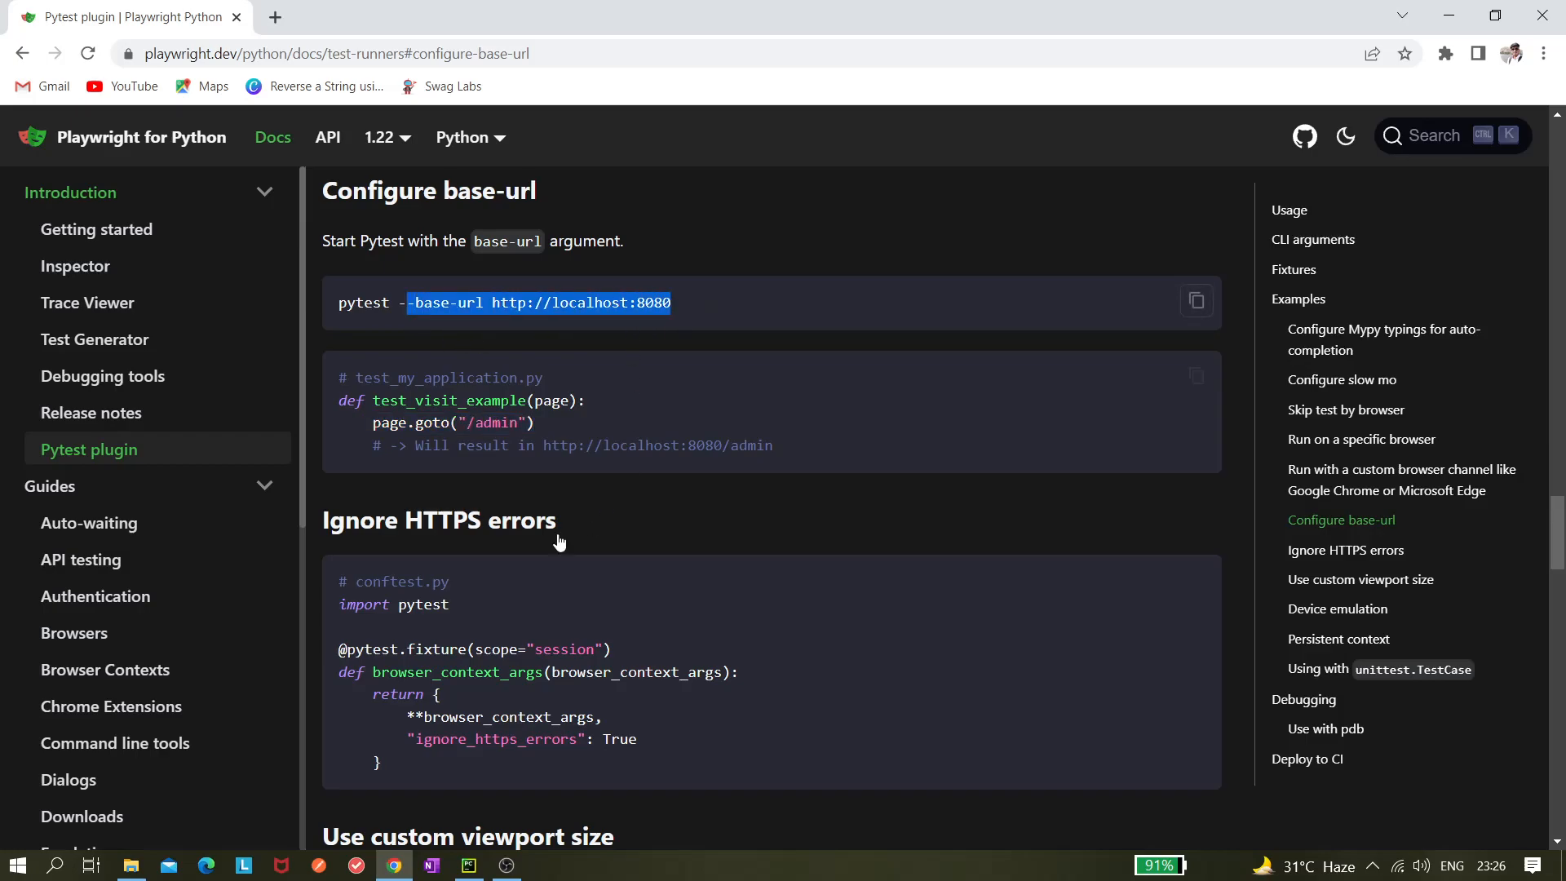
mouse_move(862, 499)
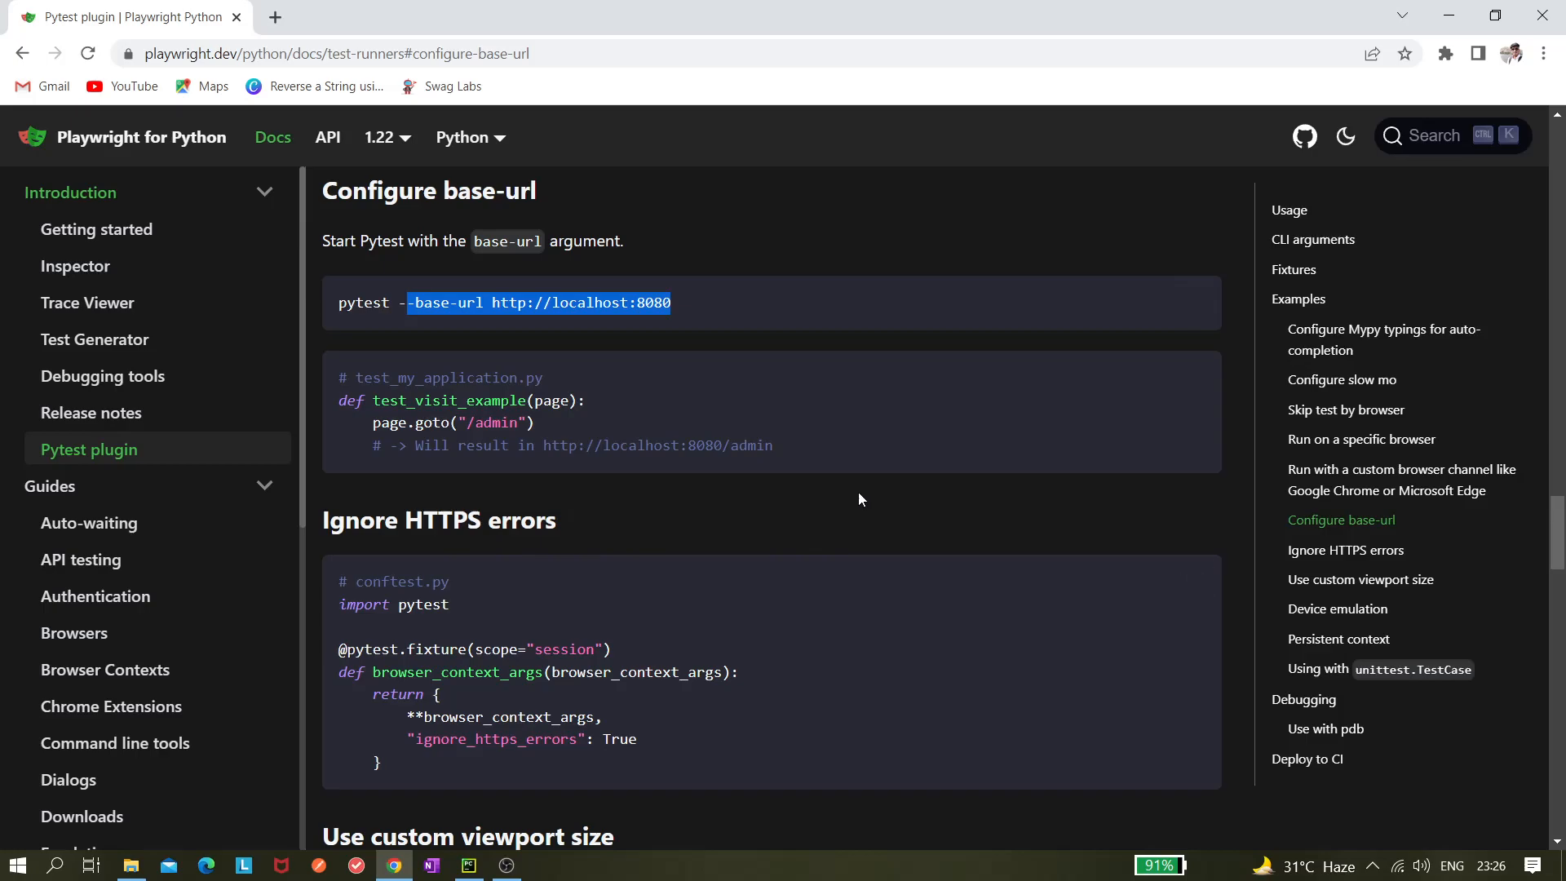
mouse_move(725, 440)
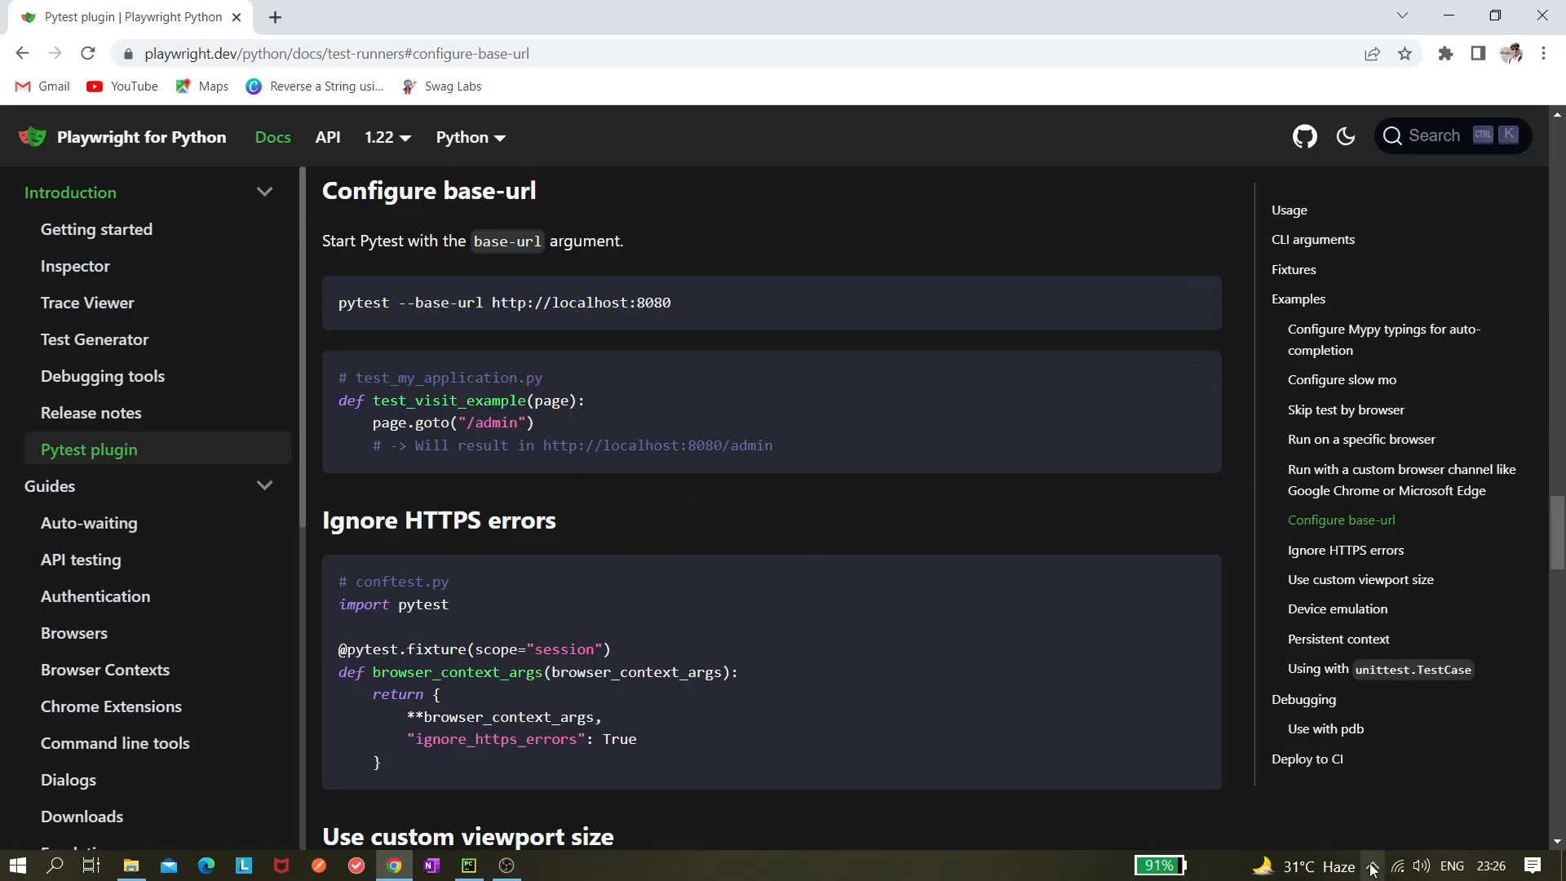
left_click(1372, 865)
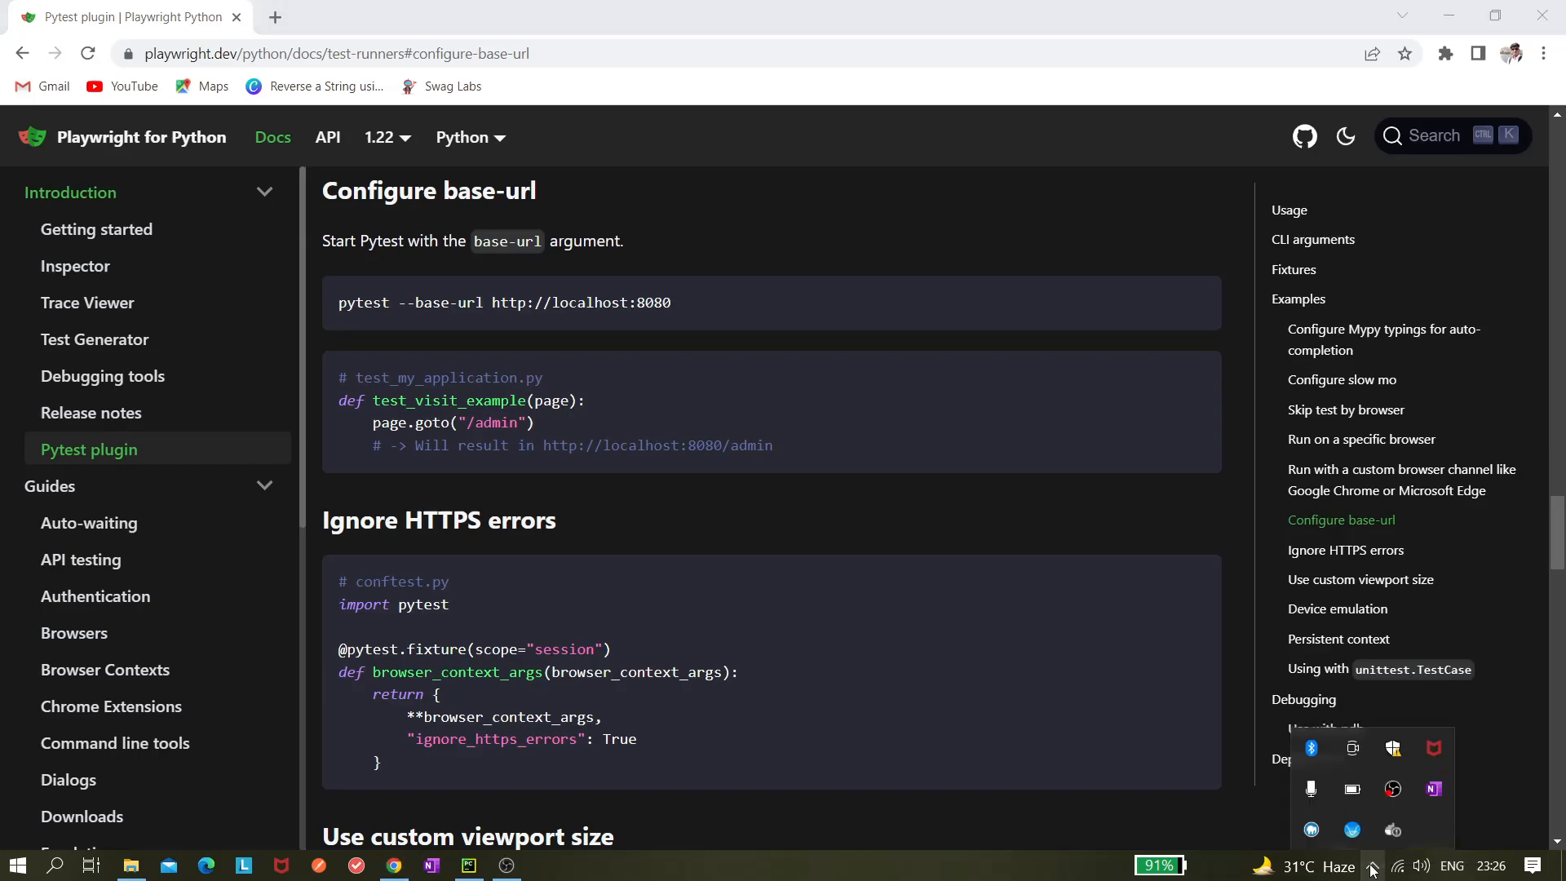